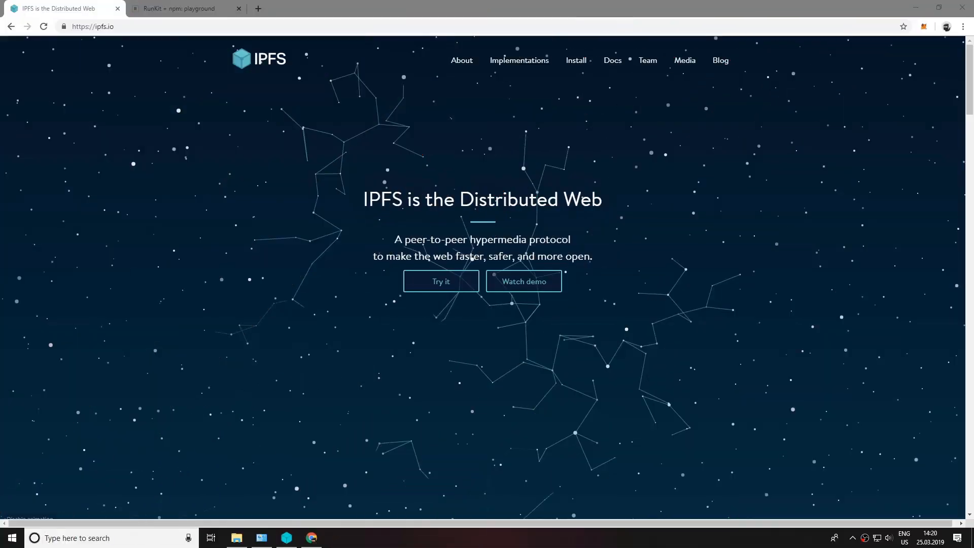
pyautogui.moveTo(365, 143)
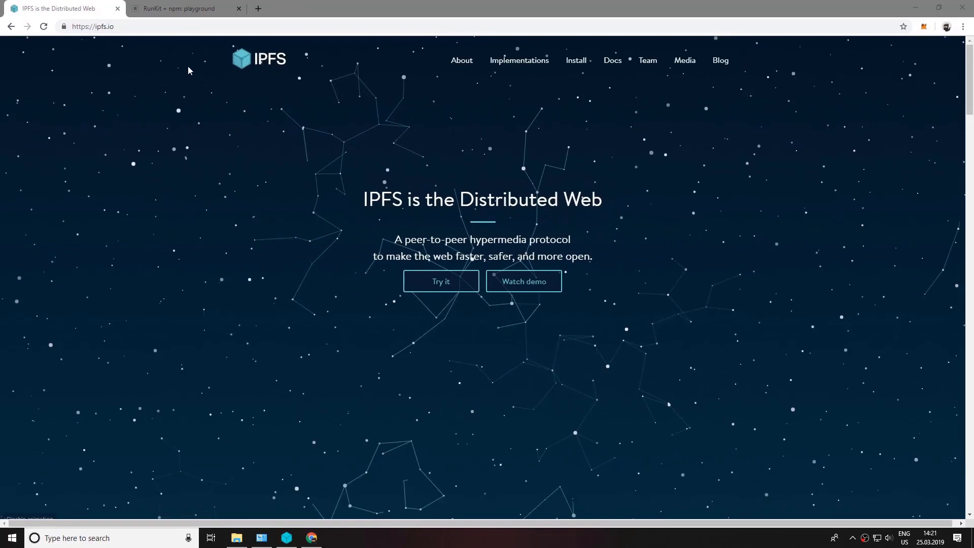
pyautogui.moveTo(591, 182)
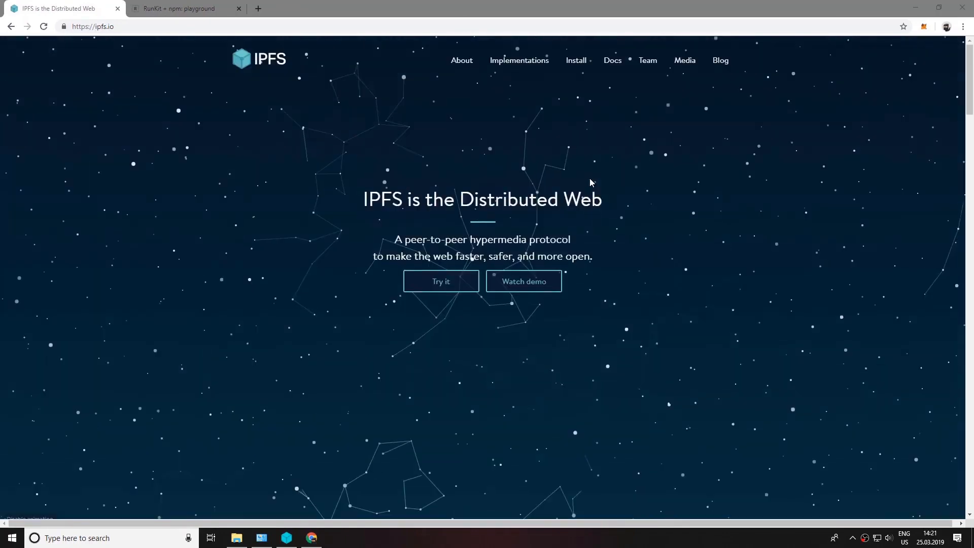
pyautogui.moveTo(608, 70)
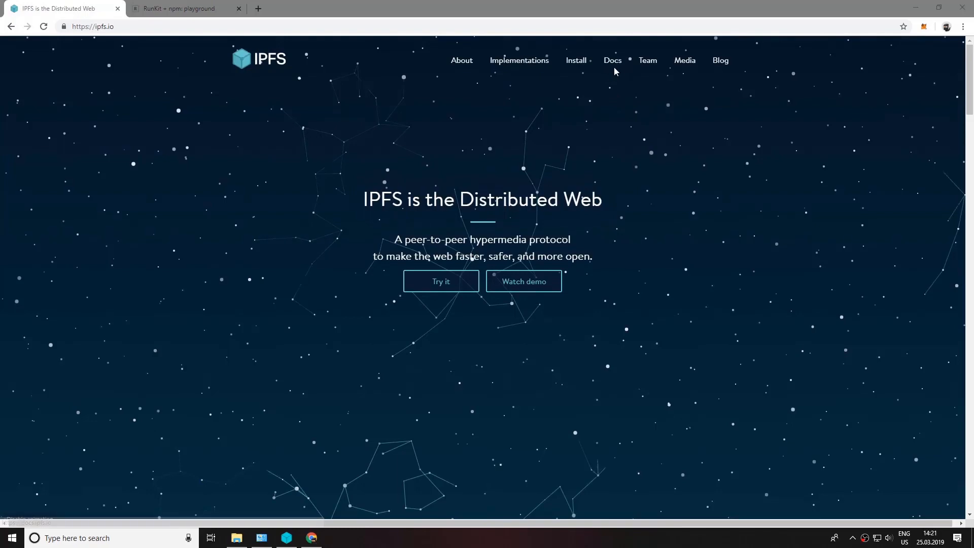
# Step: Go to the IPFS documentation portal from the ipfs.io top navigation
pyautogui.click(612, 60)
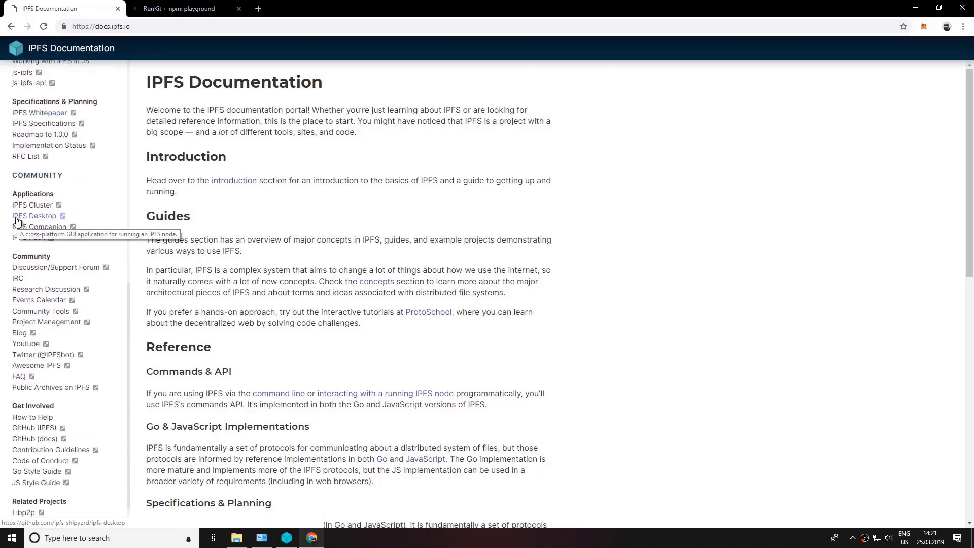
# Step: From the IPFS Desktop GitHub README, download the Windows installer ipfs-desktop-setup-0.7.2.exe
pyautogui.click(34, 215)
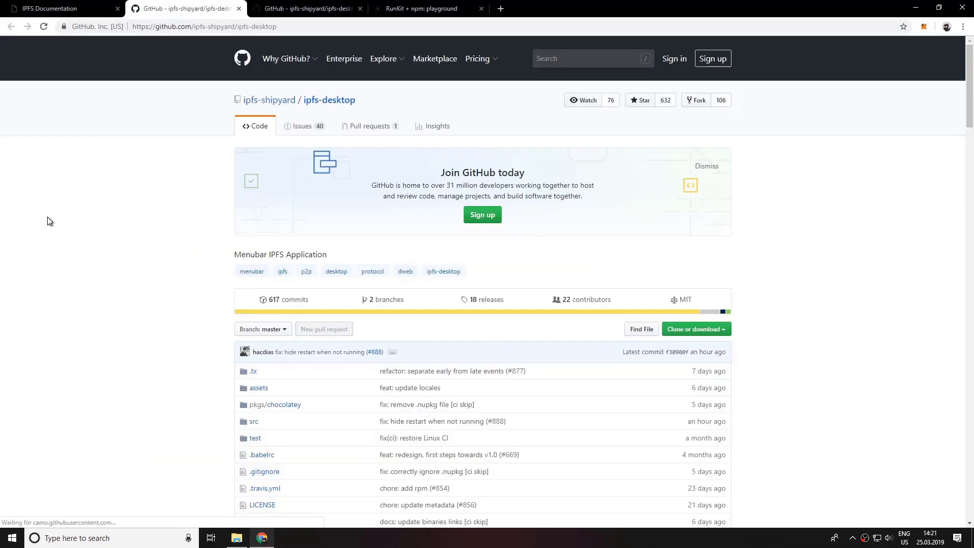
pyautogui.moveTo(360, 10)
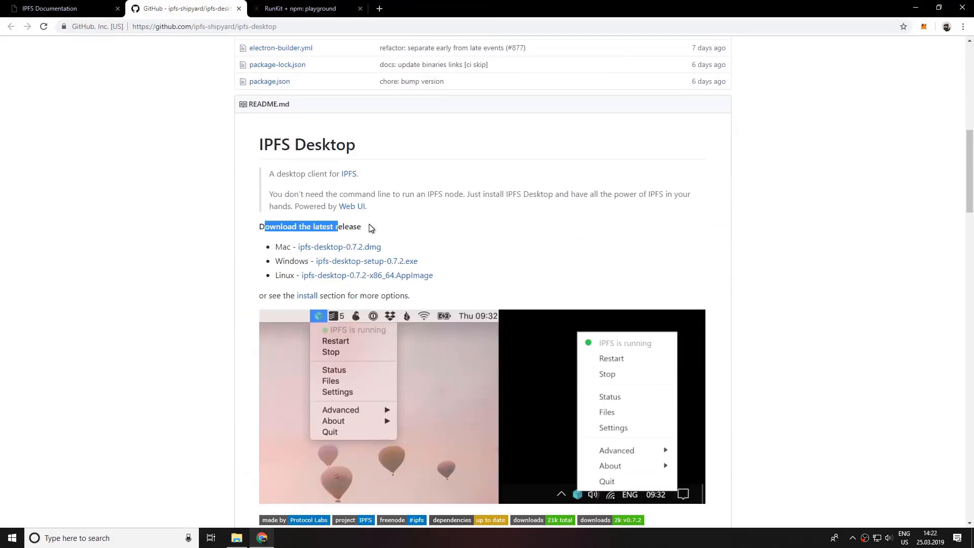
pyautogui.click(372, 226)
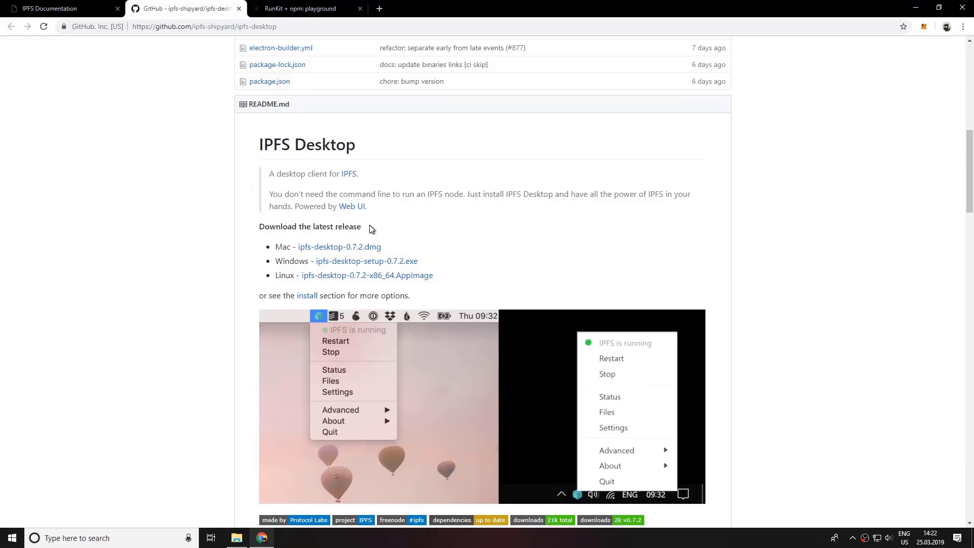
pyautogui.moveTo(366, 261)
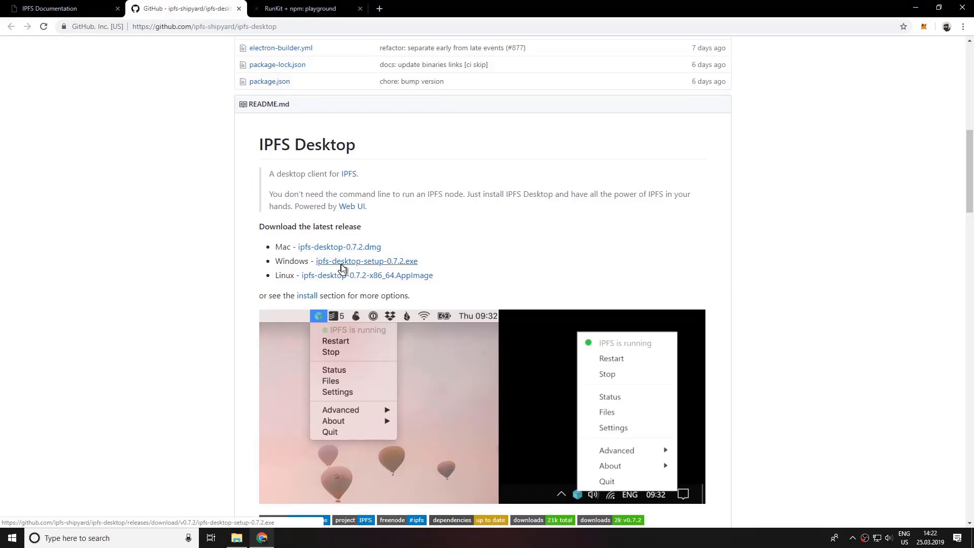
pyautogui.click(367, 261)
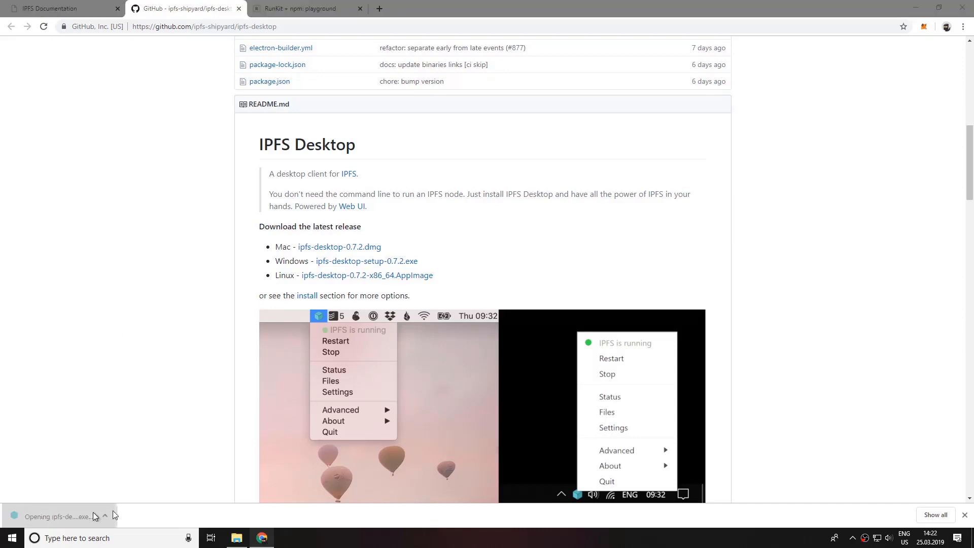
pyautogui.moveTo(187, 457)
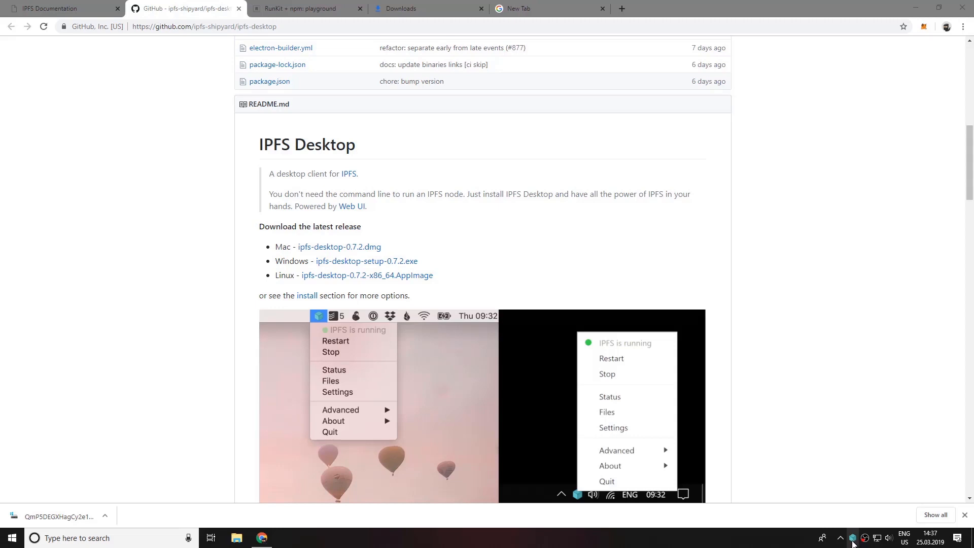
# Step: From the tray icon's Files view, add Catching.JPG from the Pictures folder to the node
pyautogui.click(853, 538)
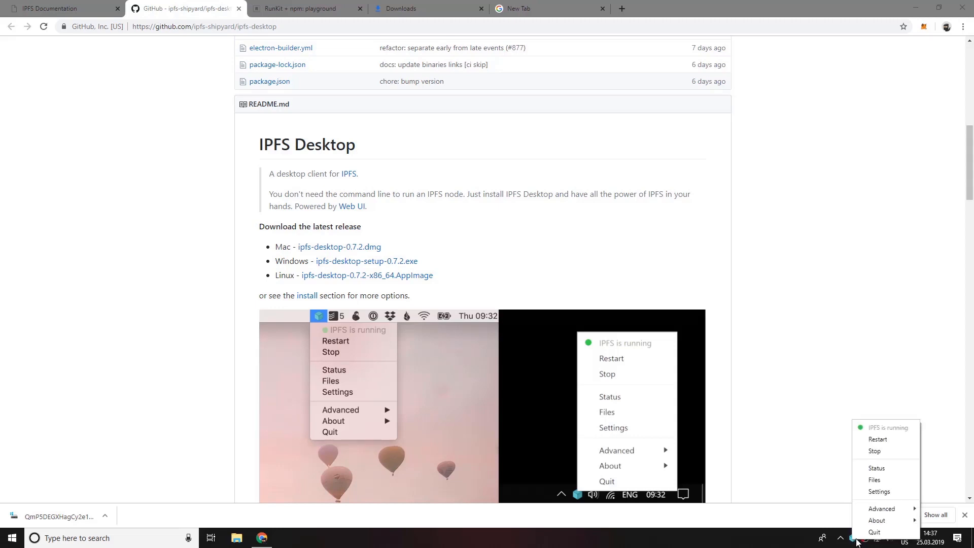
pyautogui.click(874, 481)
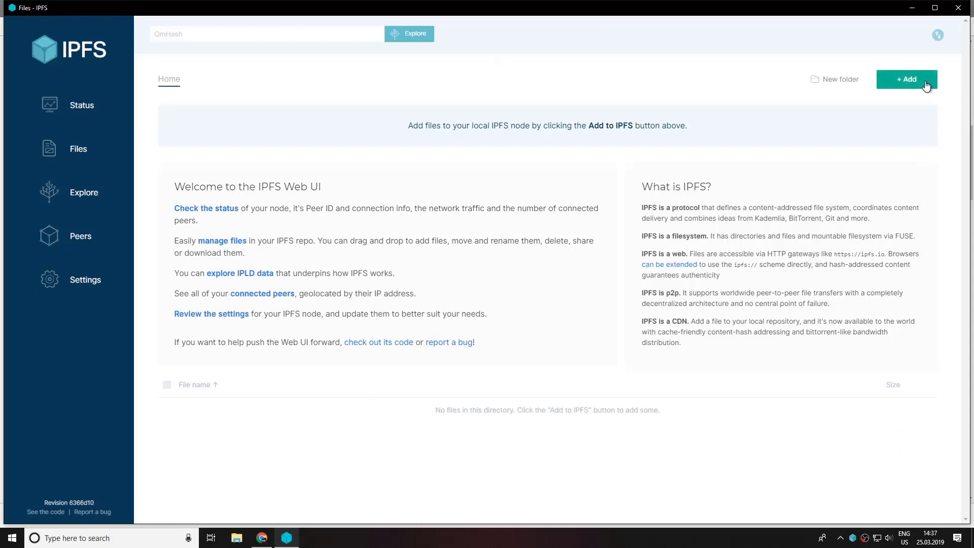
pyautogui.click(907, 79)
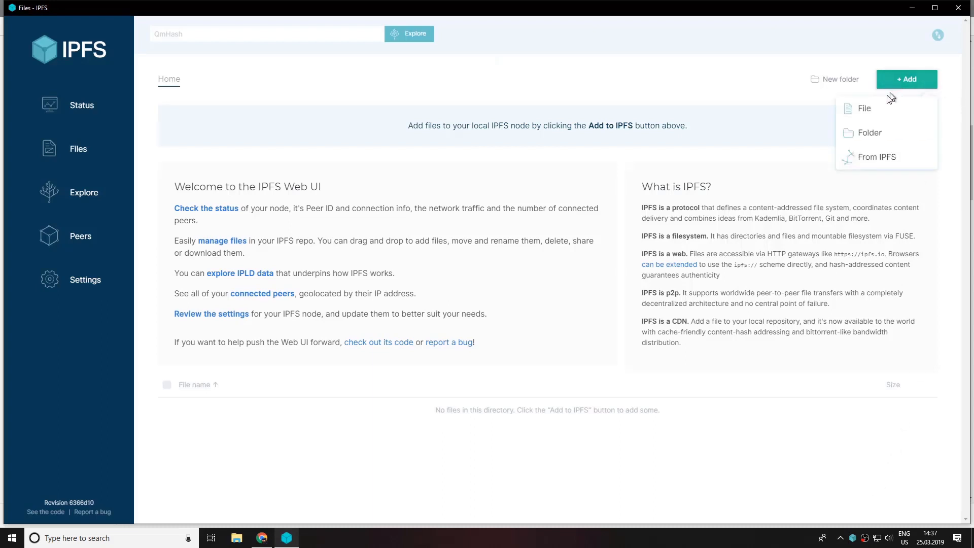
pyautogui.click(864, 109)
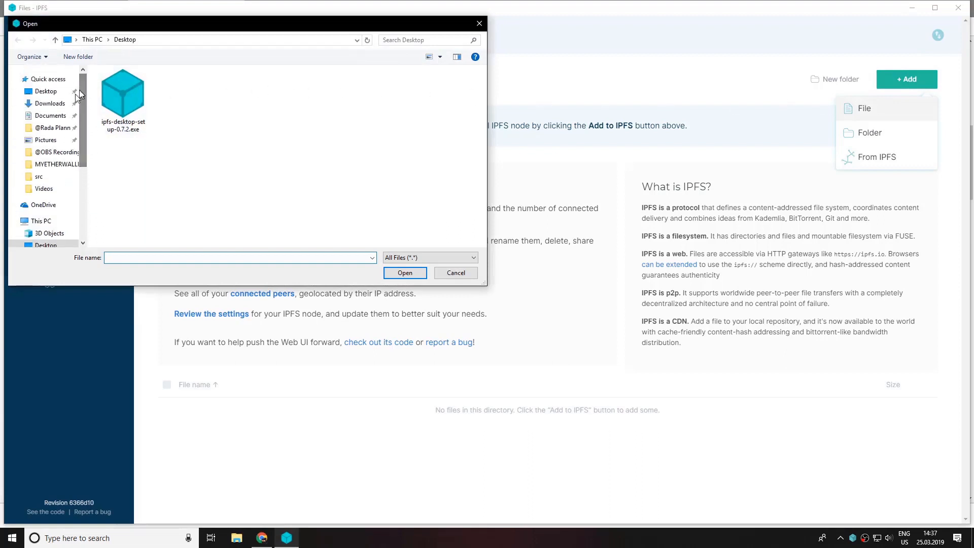
pyautogui.click(45, 140)
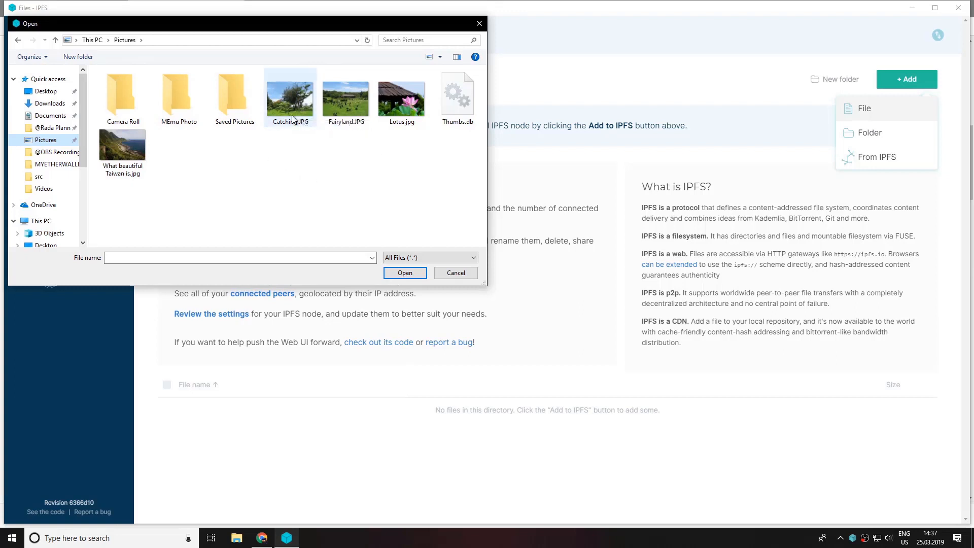
pyautogui.click(404, 273)
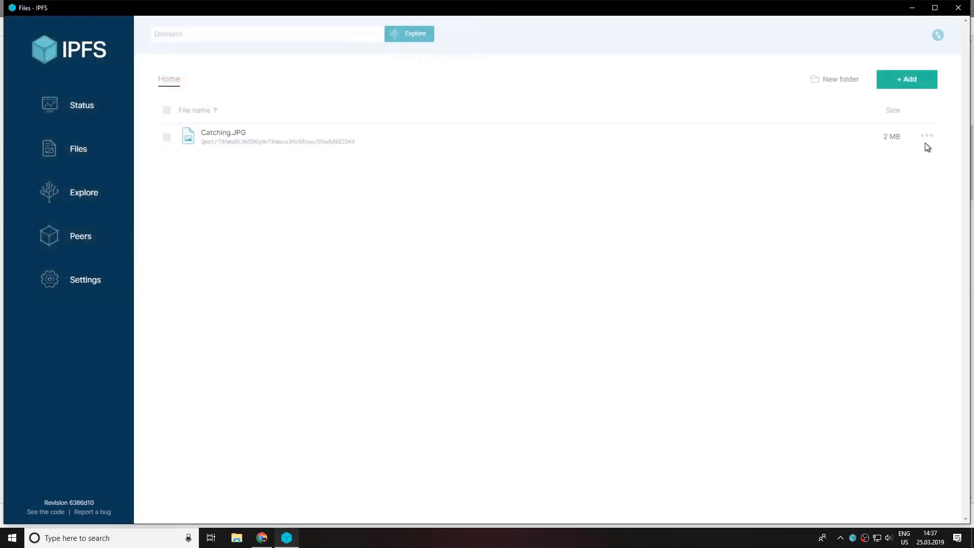
pyautogui.moveTo(926, 137)
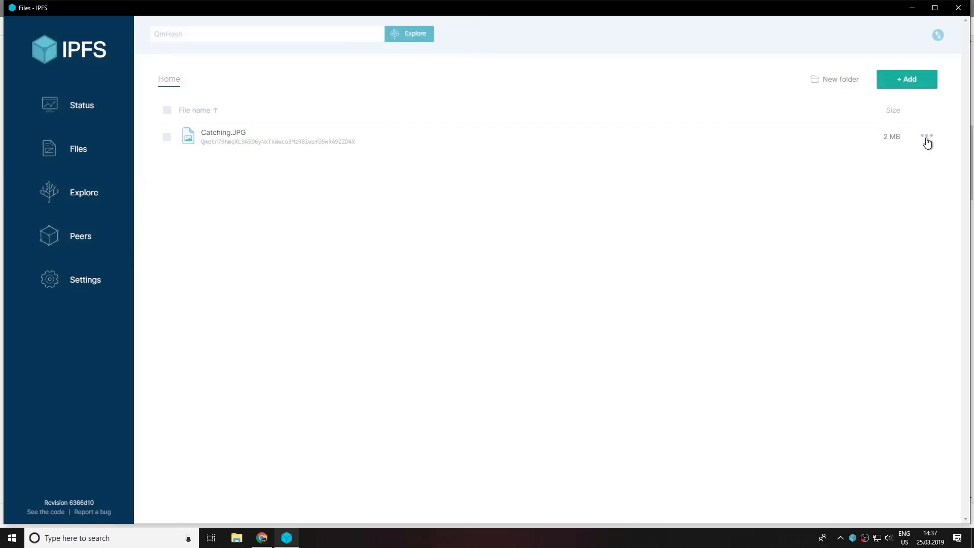
pyautogui.click(927, 138)
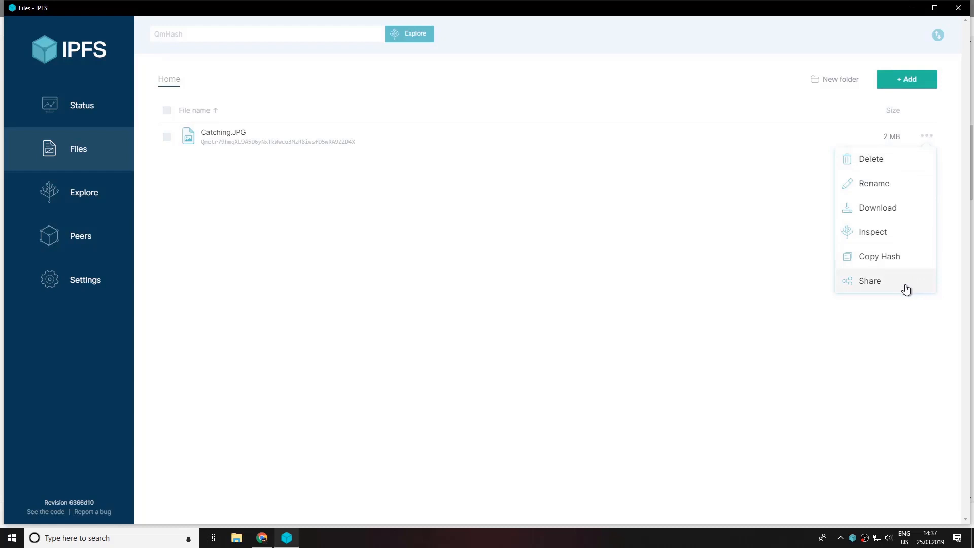
pyautogui.click(870, 280)
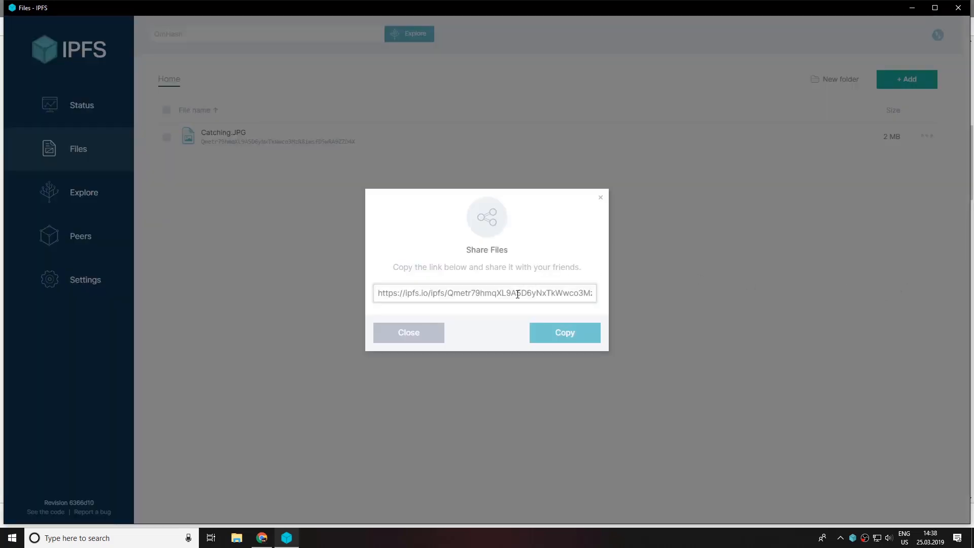
pyautogui.tripleClick(484, 293)
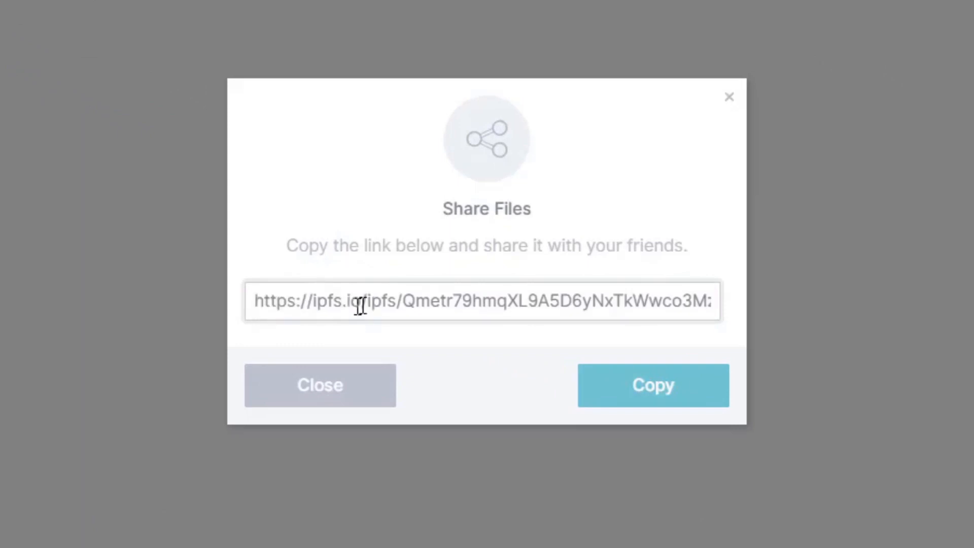
pyautogui.doubleClick(407, 301)
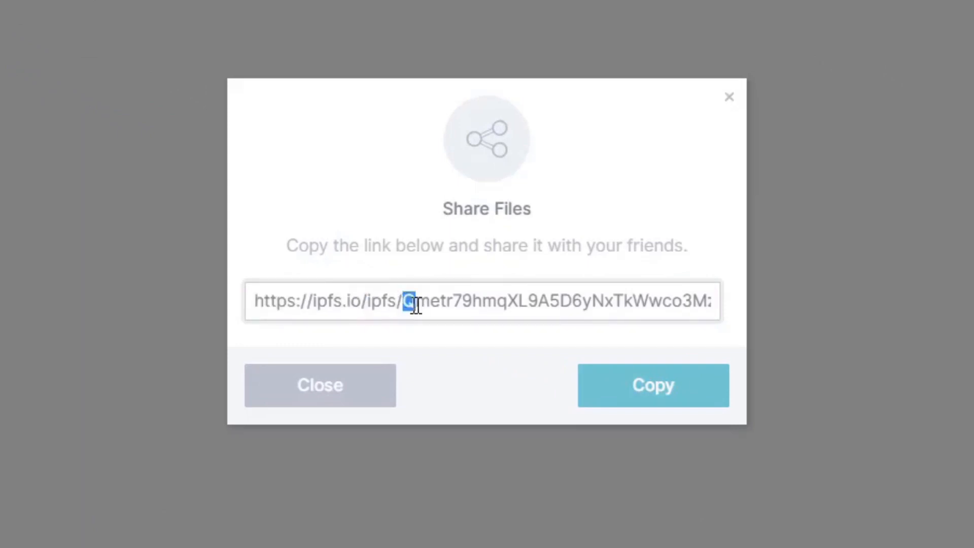
pyautogui.tripleClick(482, 301)
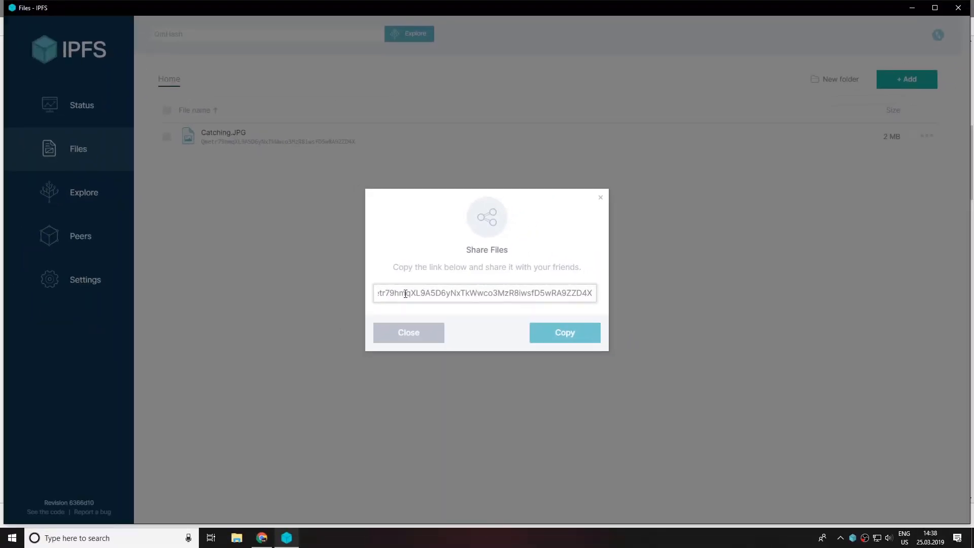
pyautogui.tripleClick(484, 293)
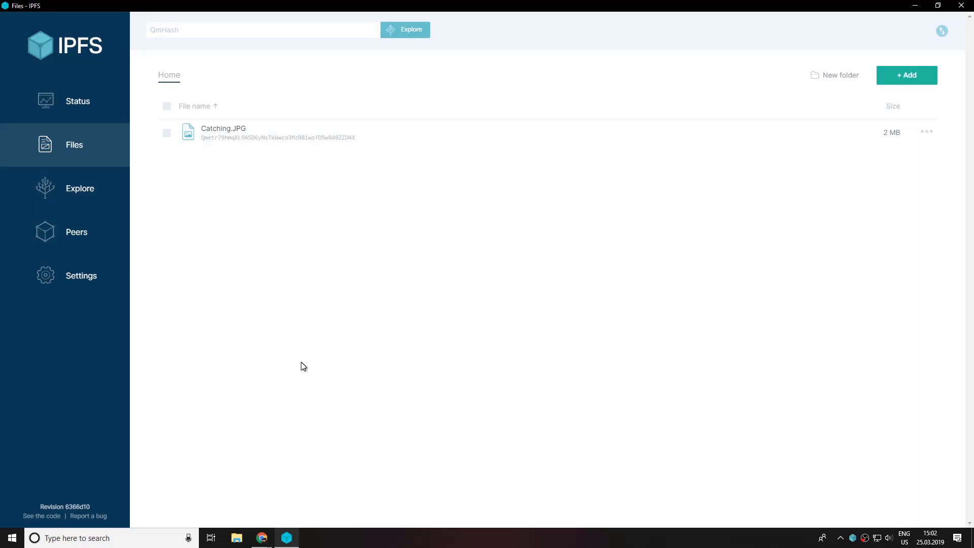
pyautogui.moveTo(261, 538)
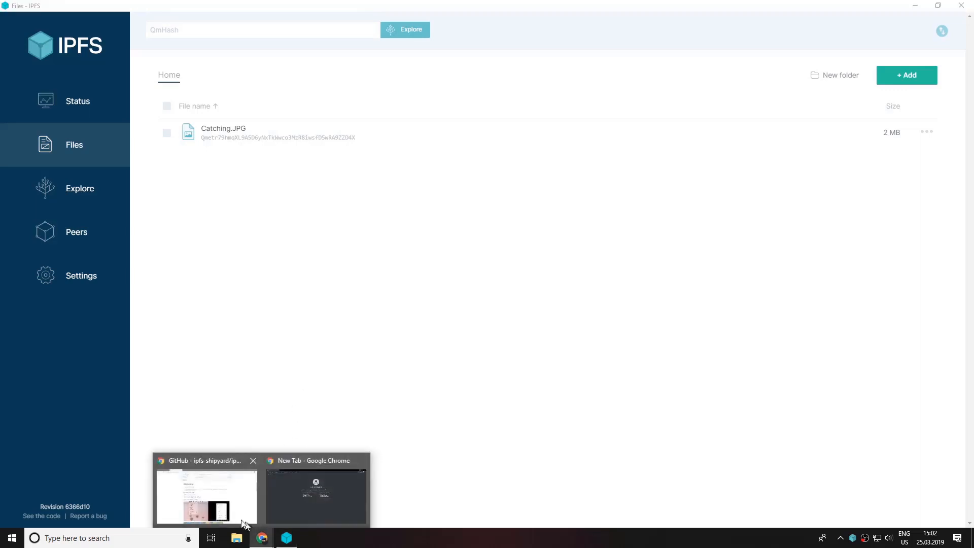
# Step: Search 'runkit playground' in a new Chrome tab and open the 'Playground - RunKit' result
pyautogui.click(206, 497)
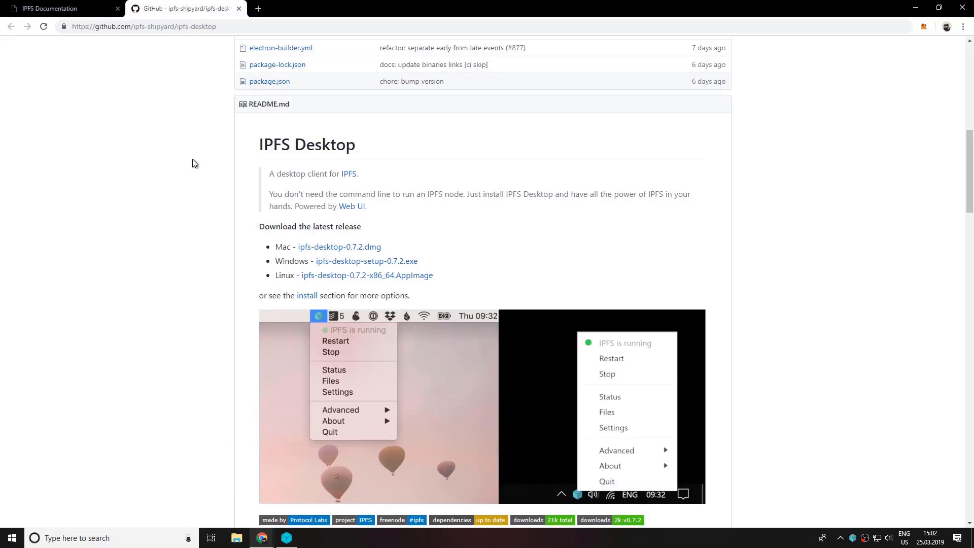
pyautogui.click(257, 8)
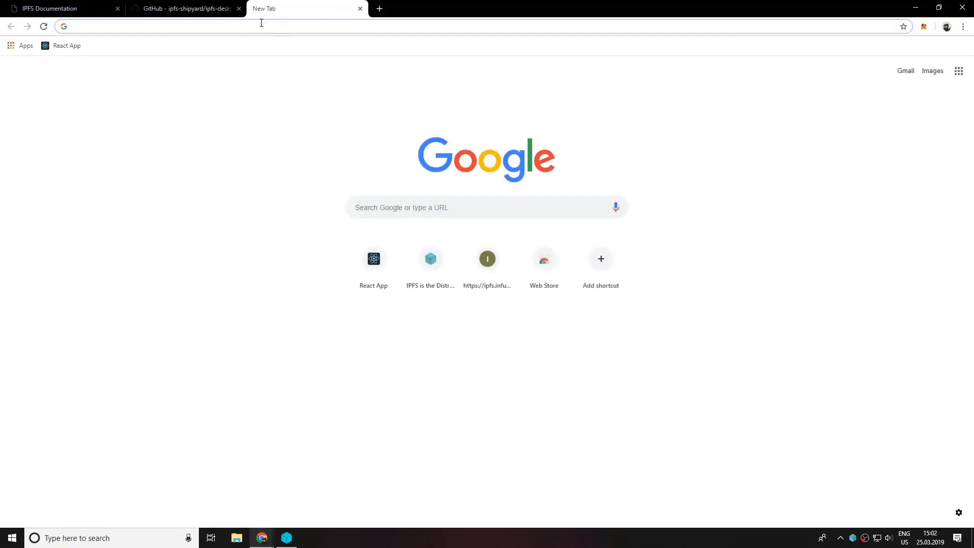
pyautogui.write('runkit')
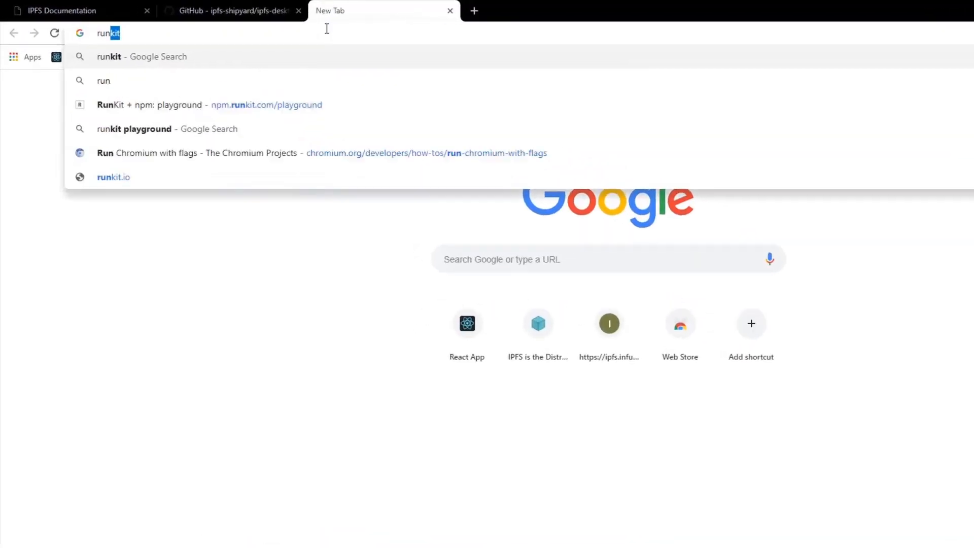
pyautogui.write('playground&rlz=1C1CHBD_enBG841BG841&oq=runkit+playground&ac')
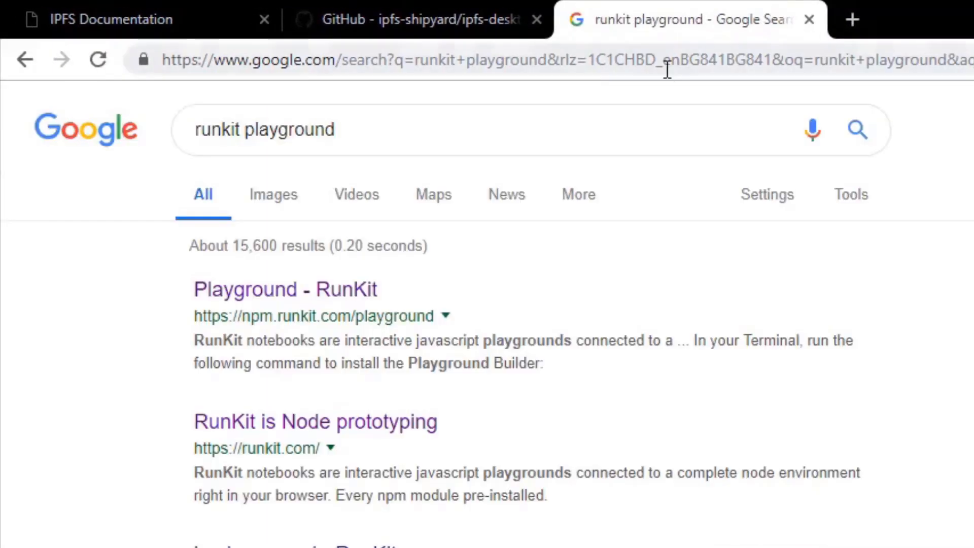
pyautogui.moveTo(348, 290)
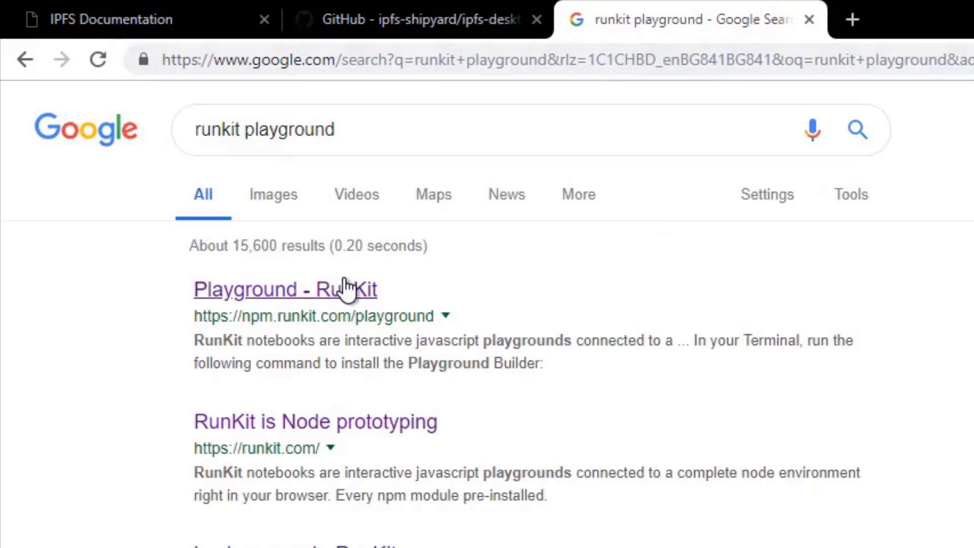
pyautogui.click(284, 289)
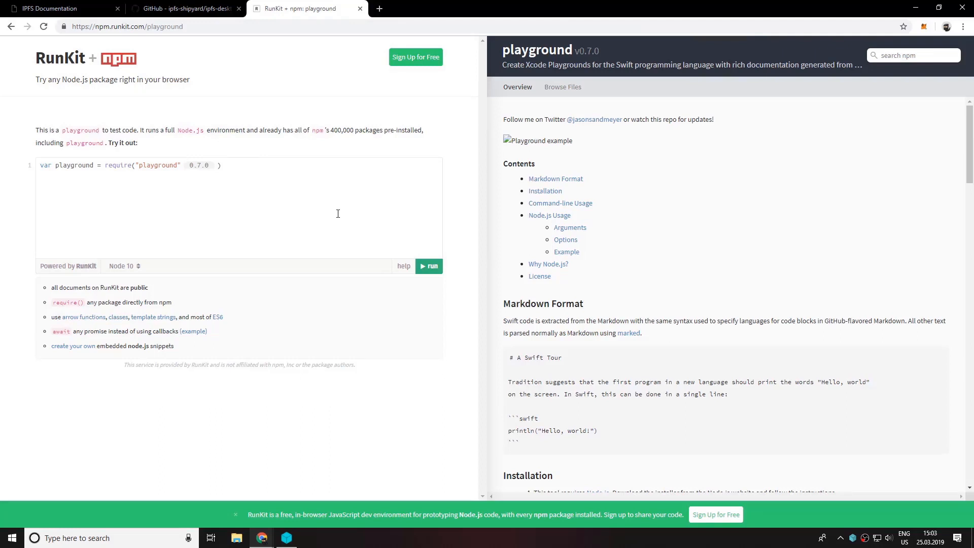
# Step: Replace the sample code with const IPFS = require('ipfs-mini')
pyautogui.tripleClick(124, 164)
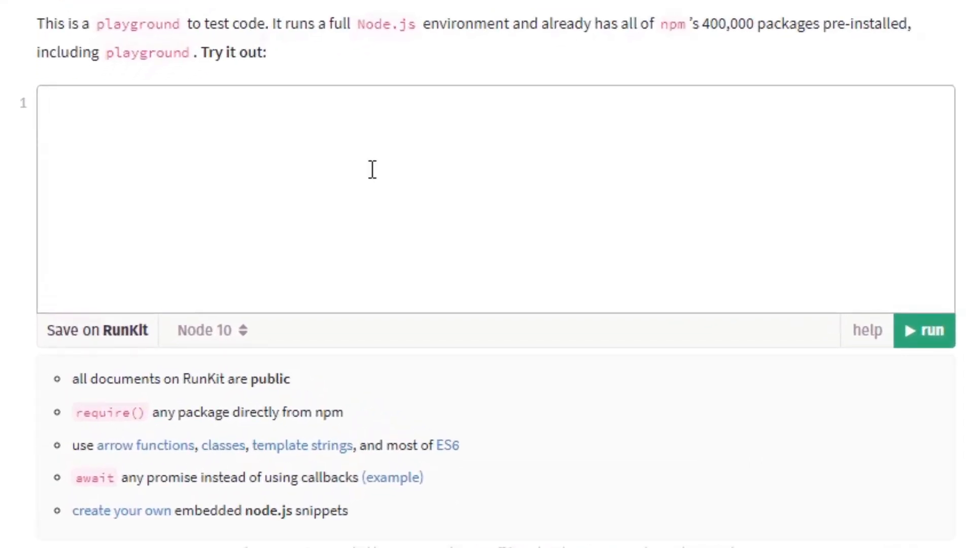
pyautogui.write('const i')
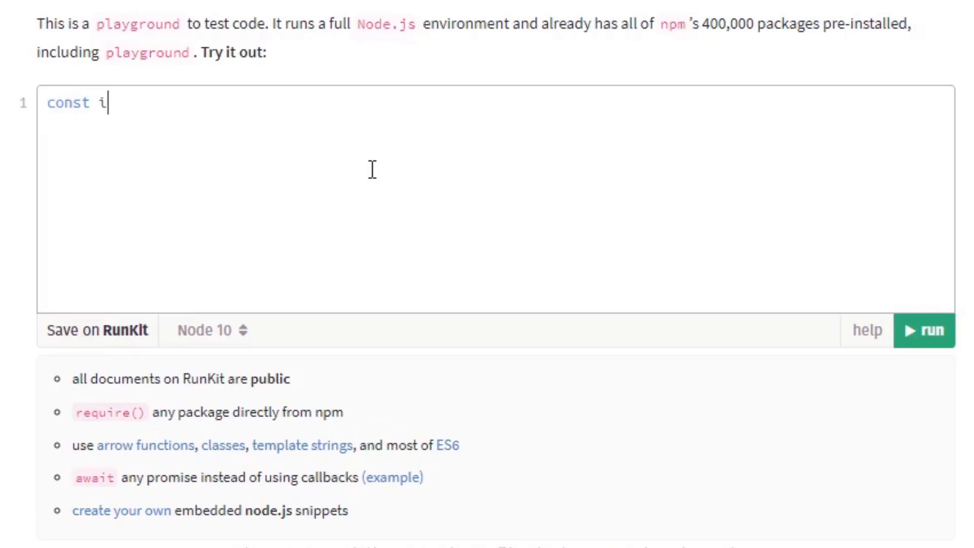
pyautogui.write('PFS = re')
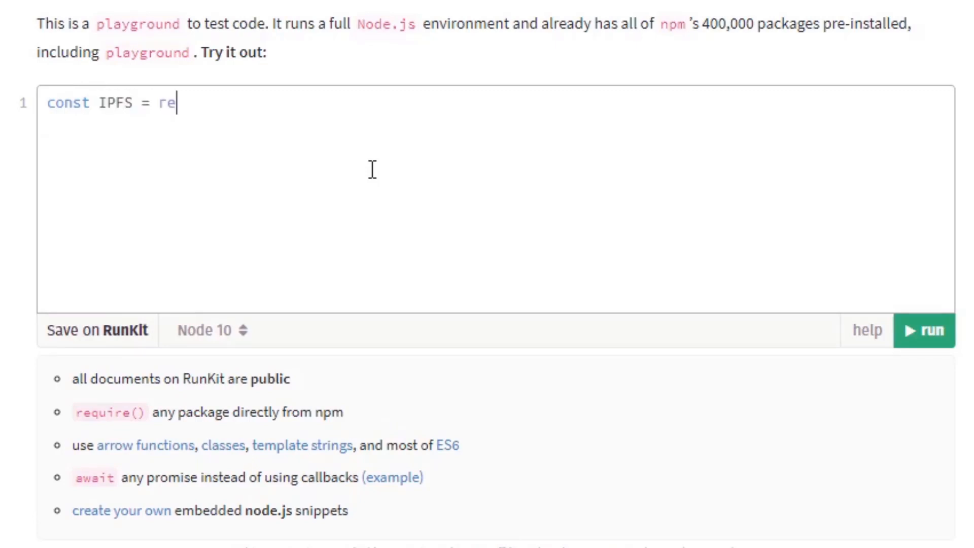
pyautogui.write('quire')
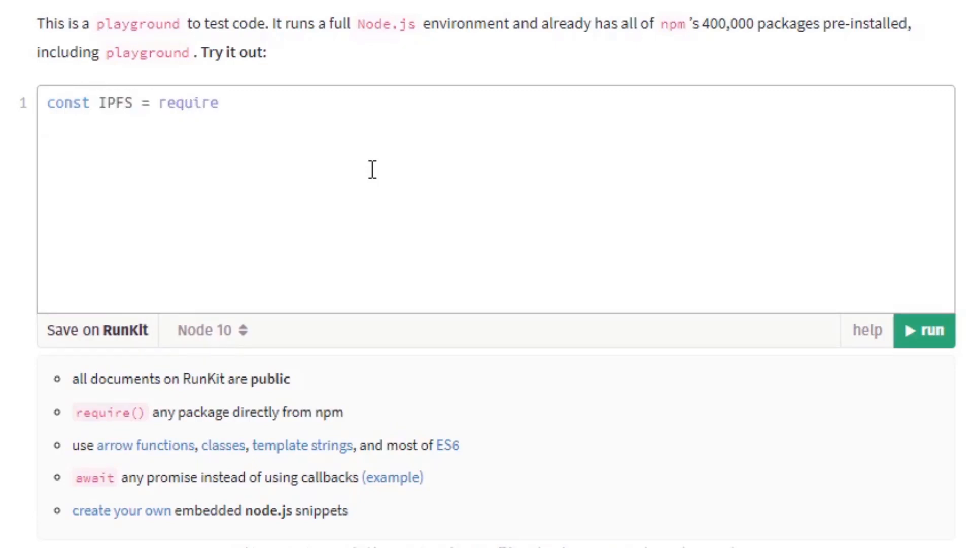
pyautogui.write("('')")
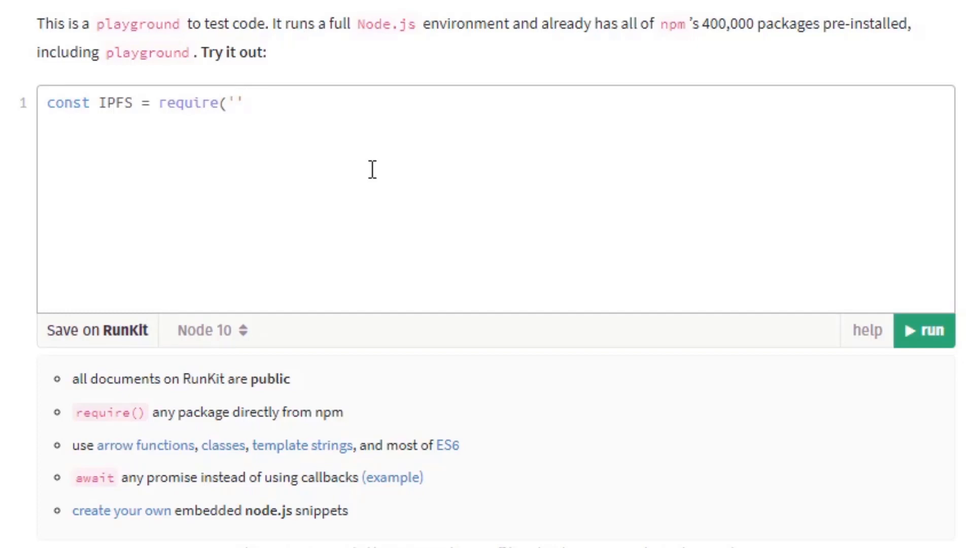
pyautogui.write('ipfs-mini')
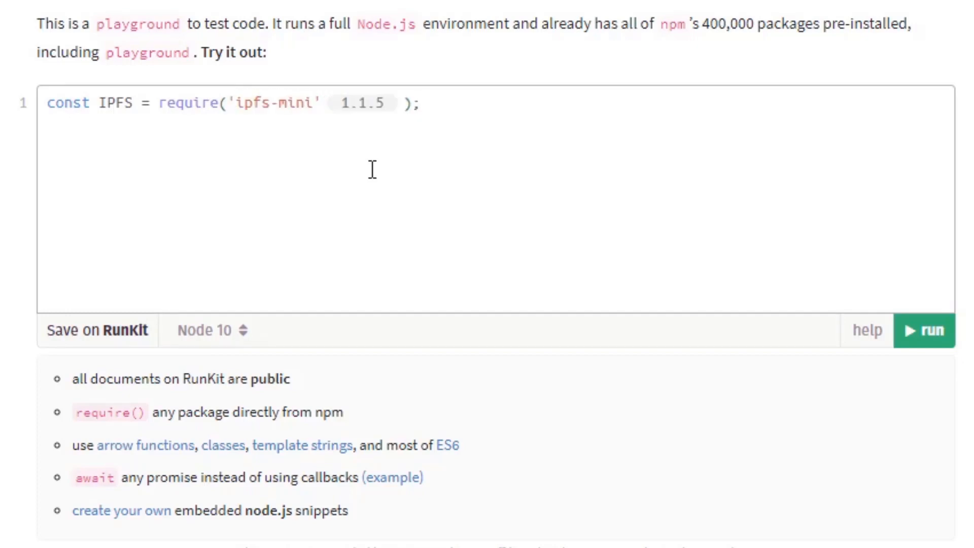
pyautogui.click(417, 103)
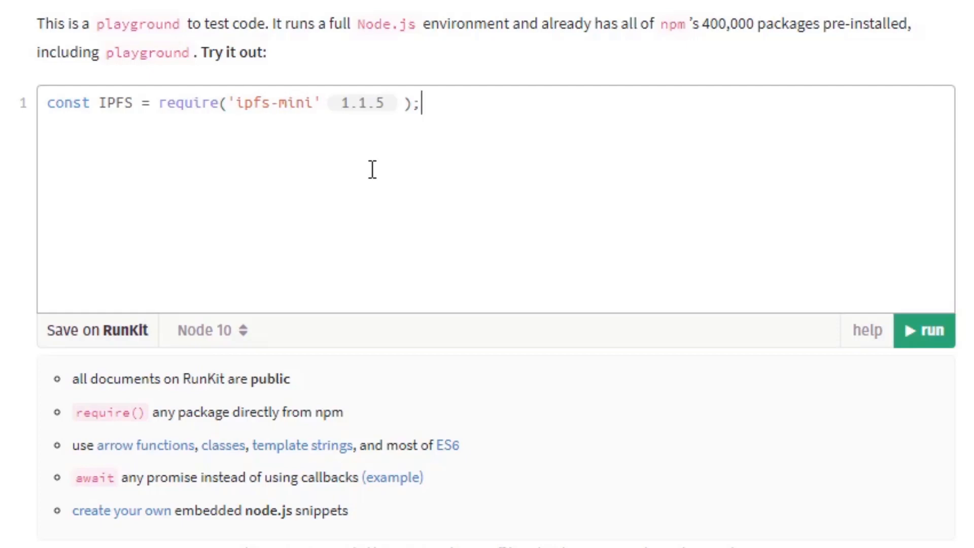
pyautogui.press('Enter')
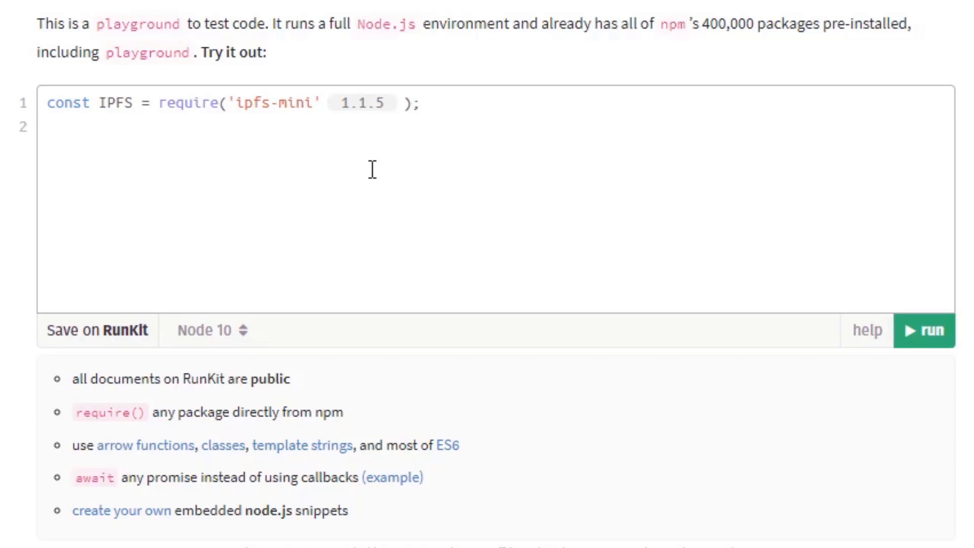
# Step: Create a new IPFS client with host 'ipfs.infura.io', port 5001 and protocol 'https'
pyautogui.click(47, 127)
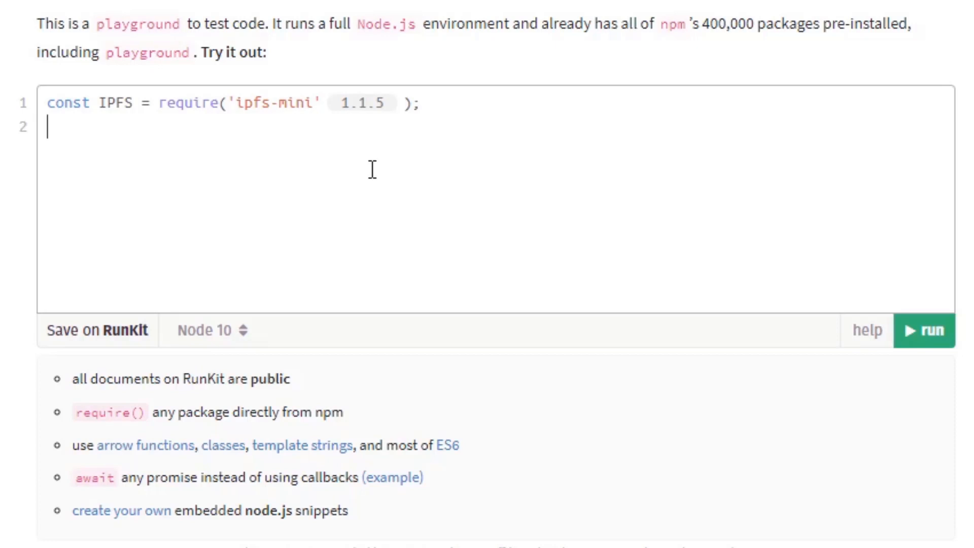
pyautogui.write('const ipfs')
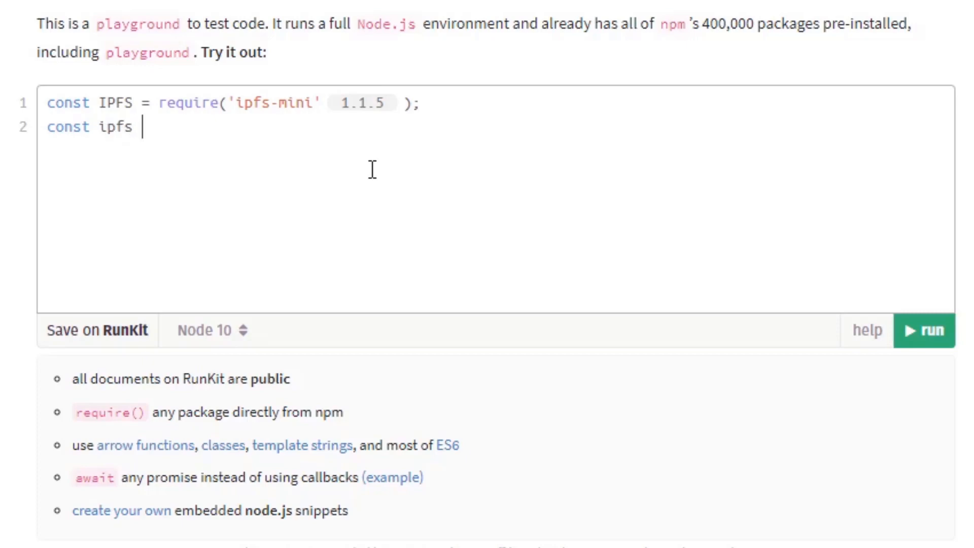
pyautogui.write('= new')
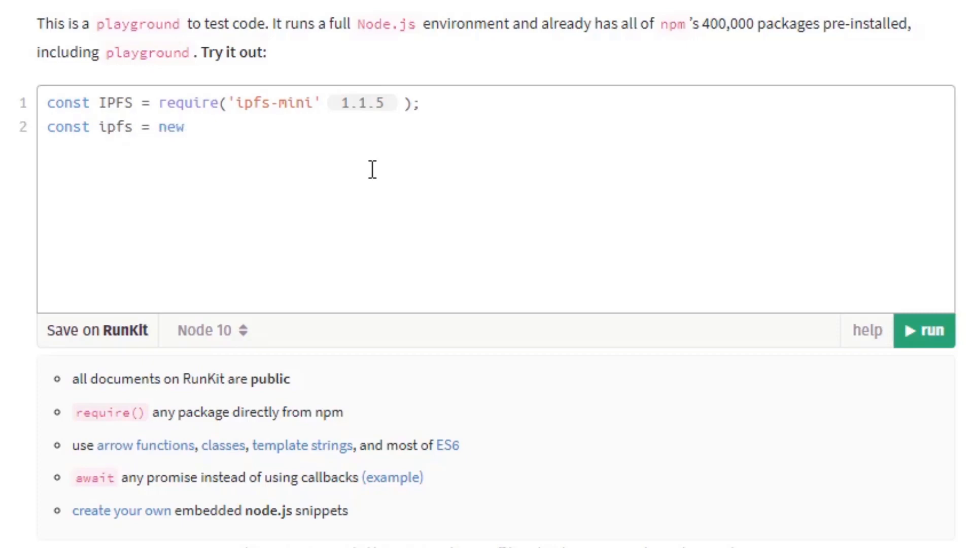
pyautogui.write('IPFS(')
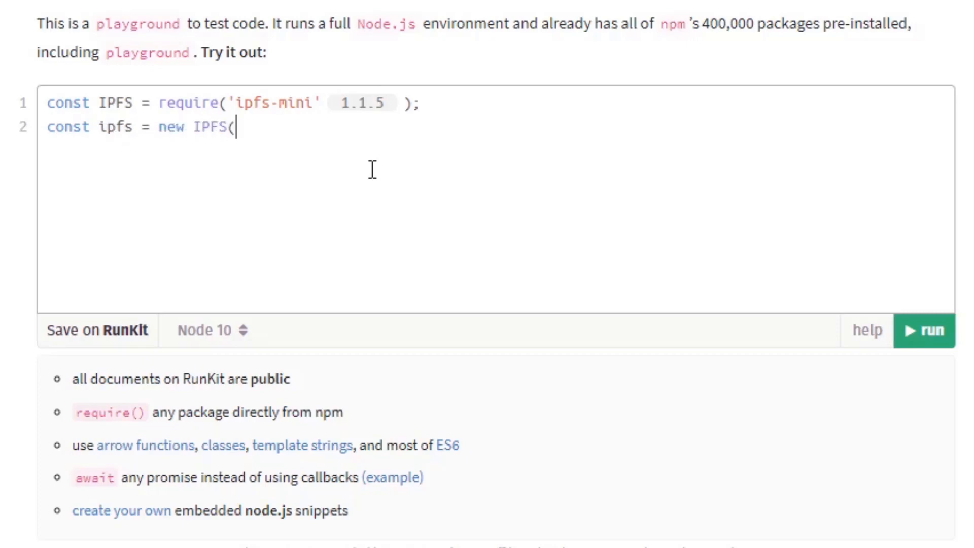
pyautogui.write(")'")
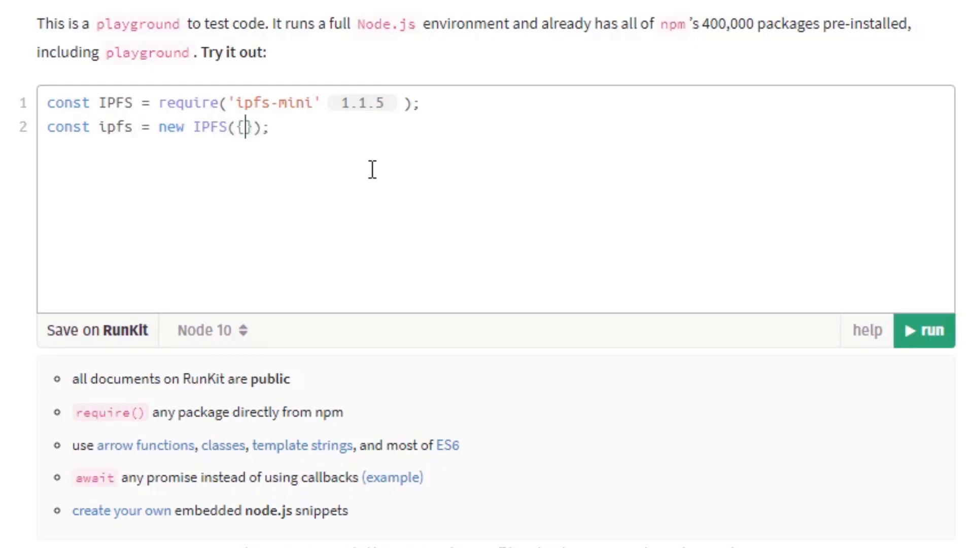
pyautogui.write('host:')
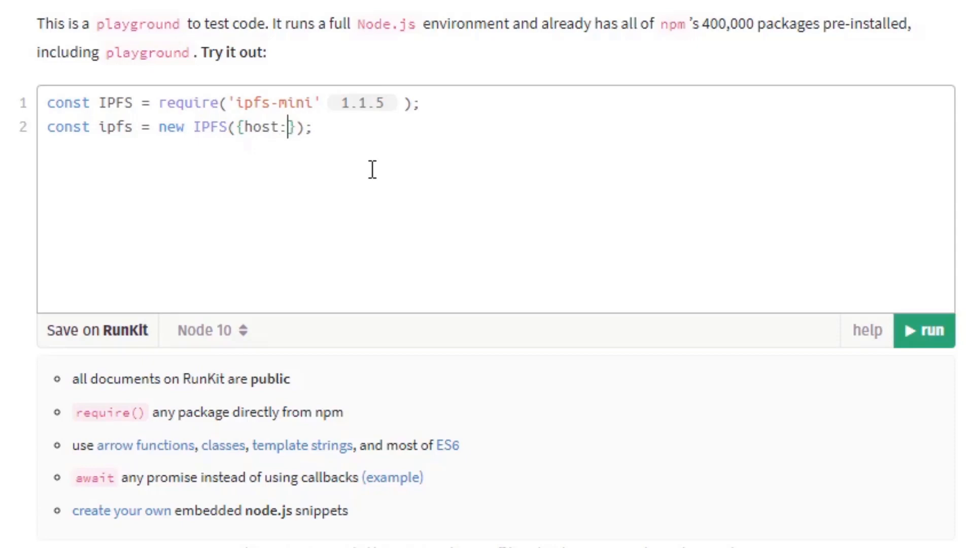
pyautogui.write("'ipfs'")
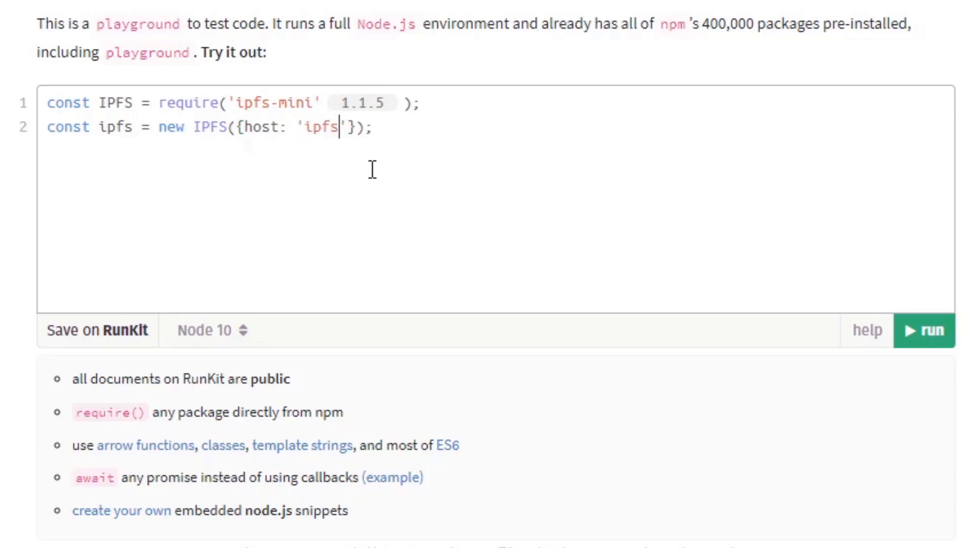
pyautogui.write('.inf')
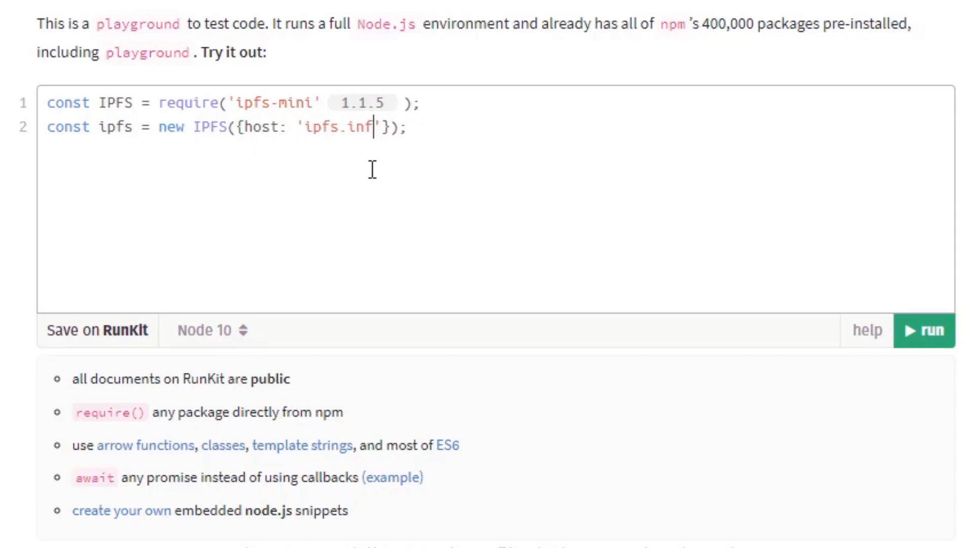
pyautogui.write('ure')
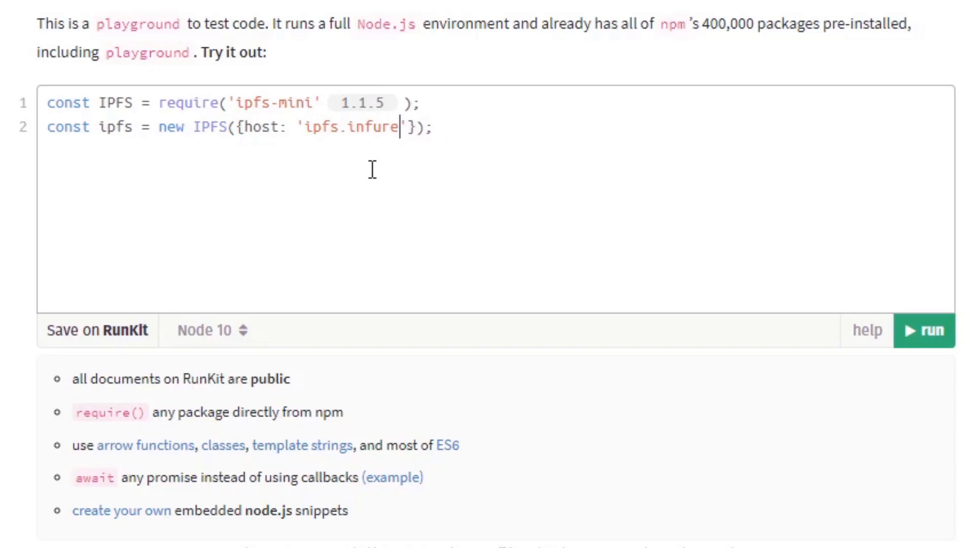
pyautogui.write('a.io')
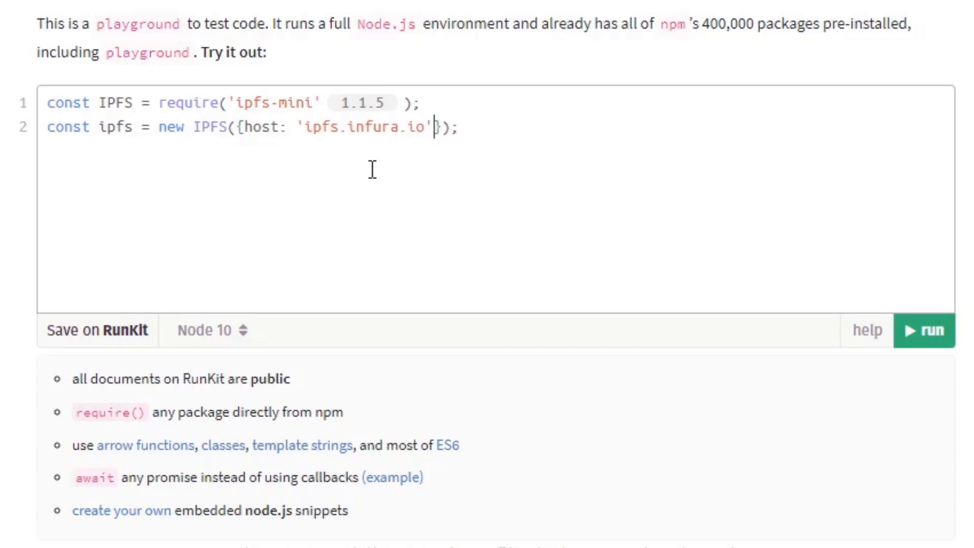
pyautogui.write(', port:')
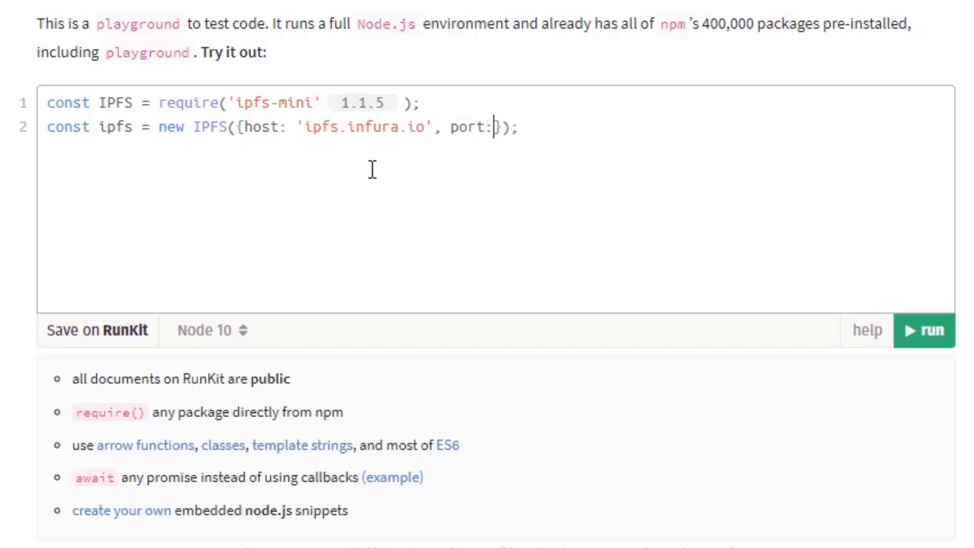
pyautogui.write('5001,')
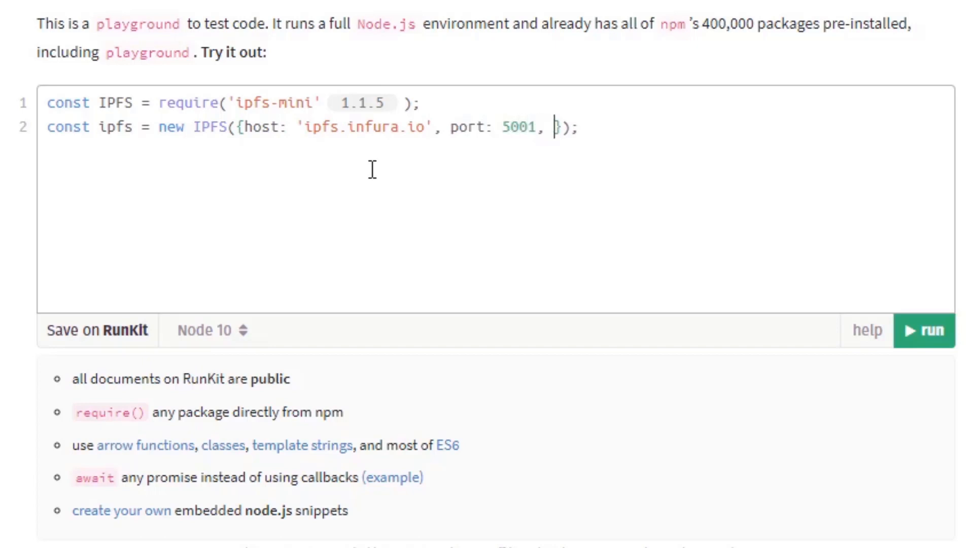
pyautogui.write('protocol')
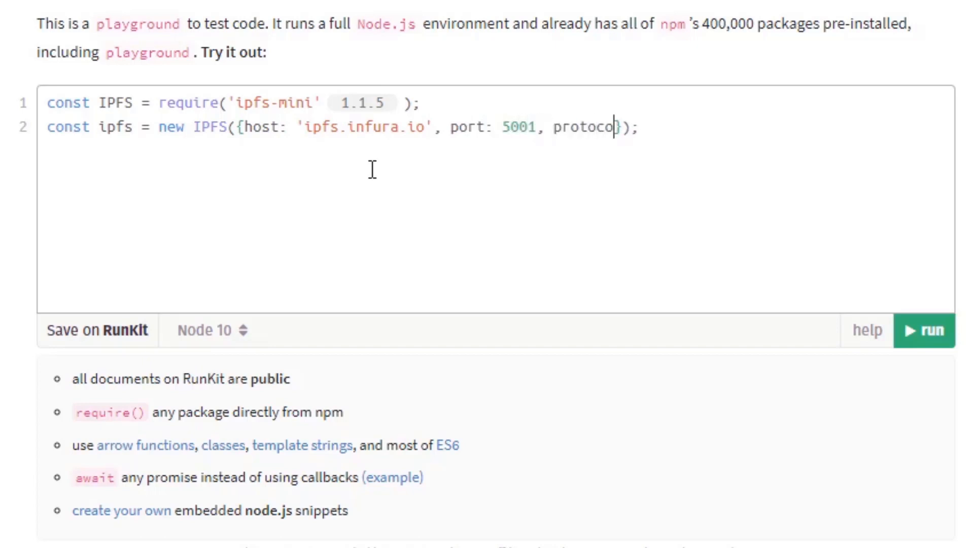
pyautogui.write(':"')
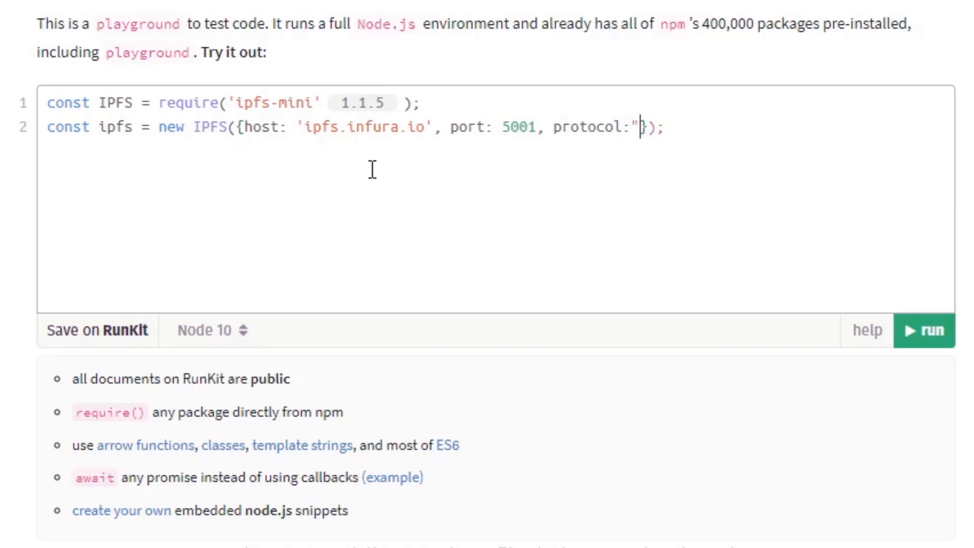
pyautogui.write('htt')
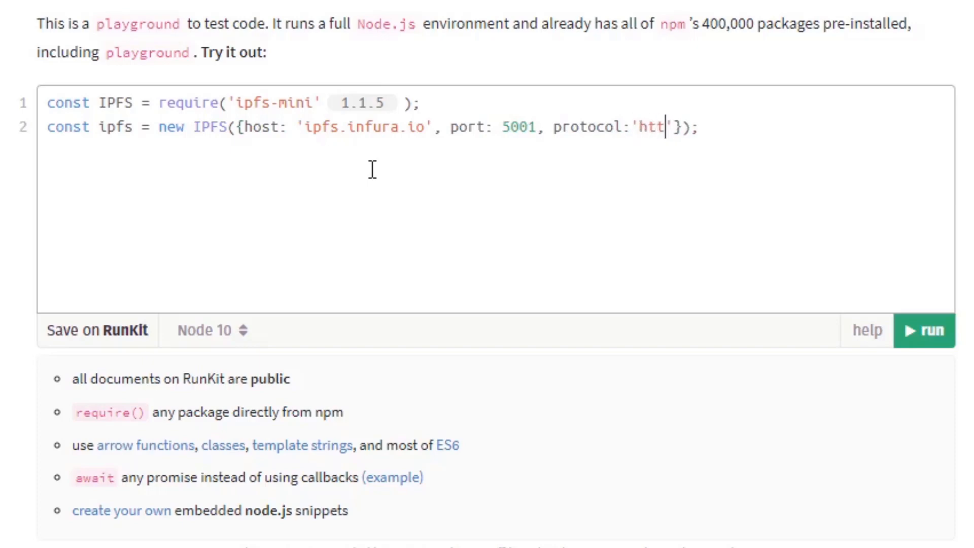
pyautogui.write('ps')
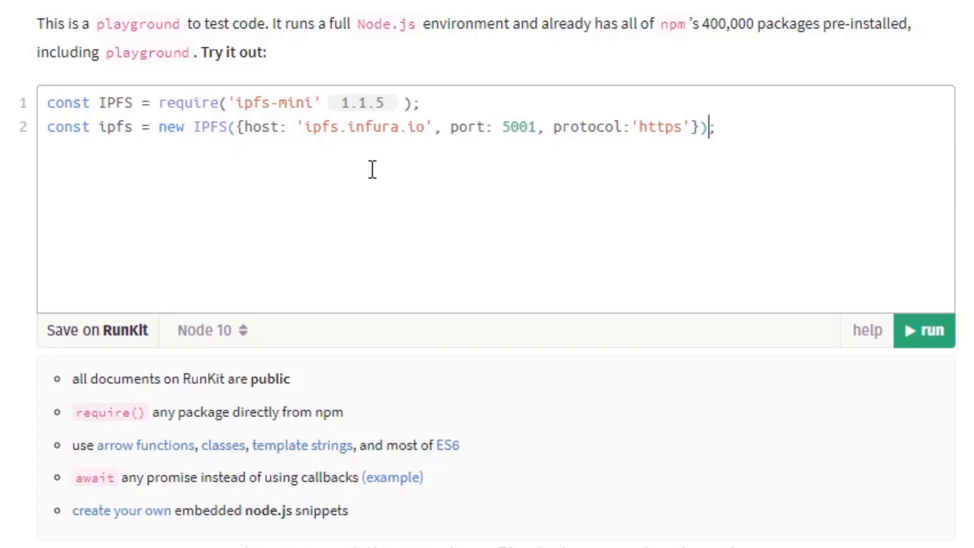
pyautogui.press('Enter')
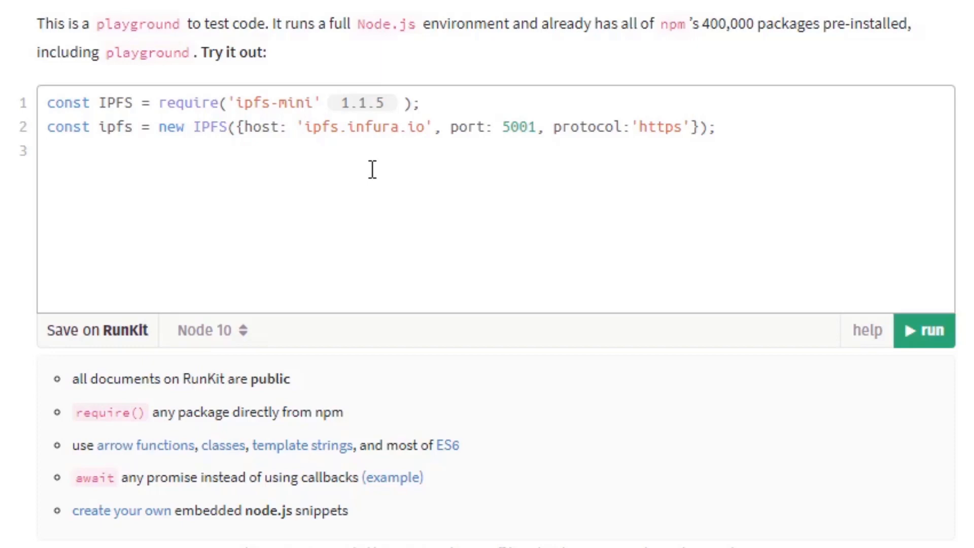
# Step: Declare const data as a sample string to be added to Infura
pyautogui.write('const dat')
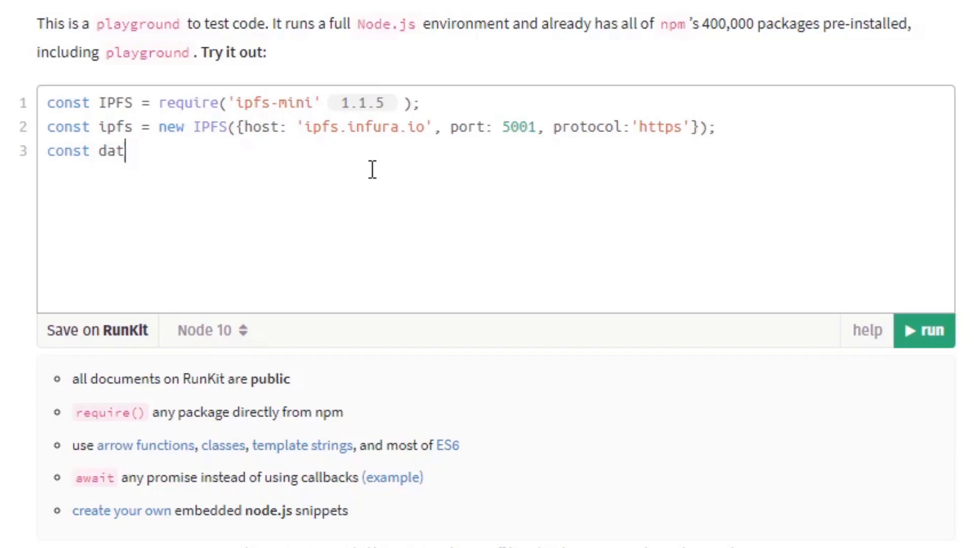
pyautogui.write('a = "so')
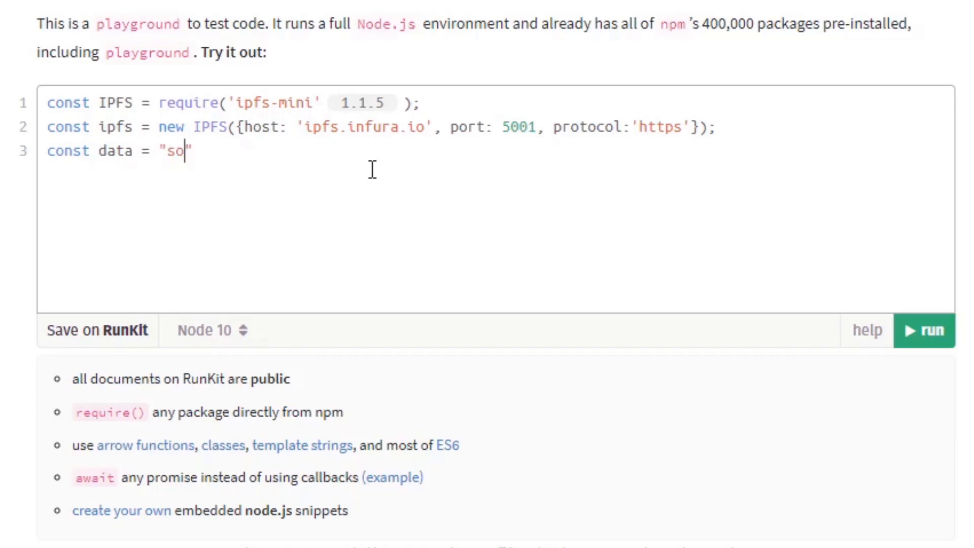
pyautogui.write('me string')
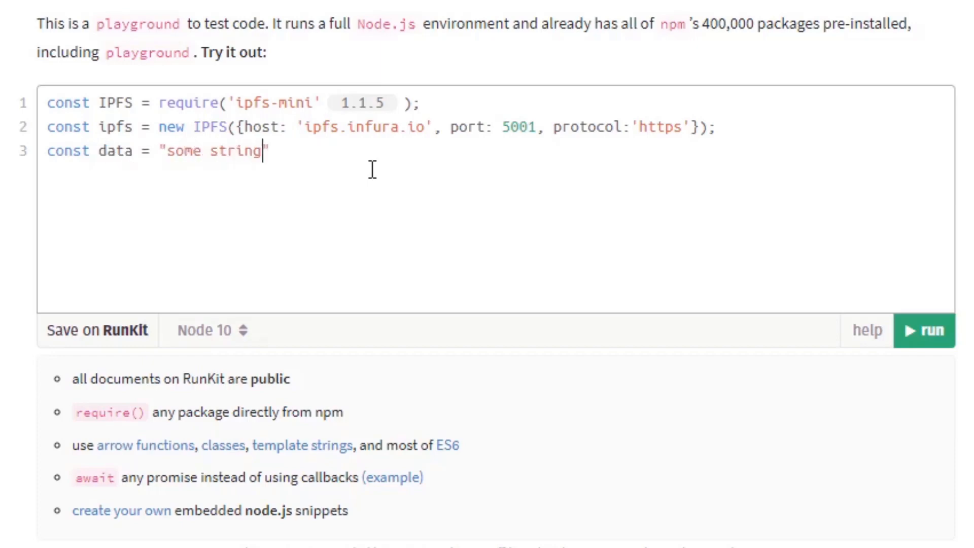
pyautogui.write('that we wa')
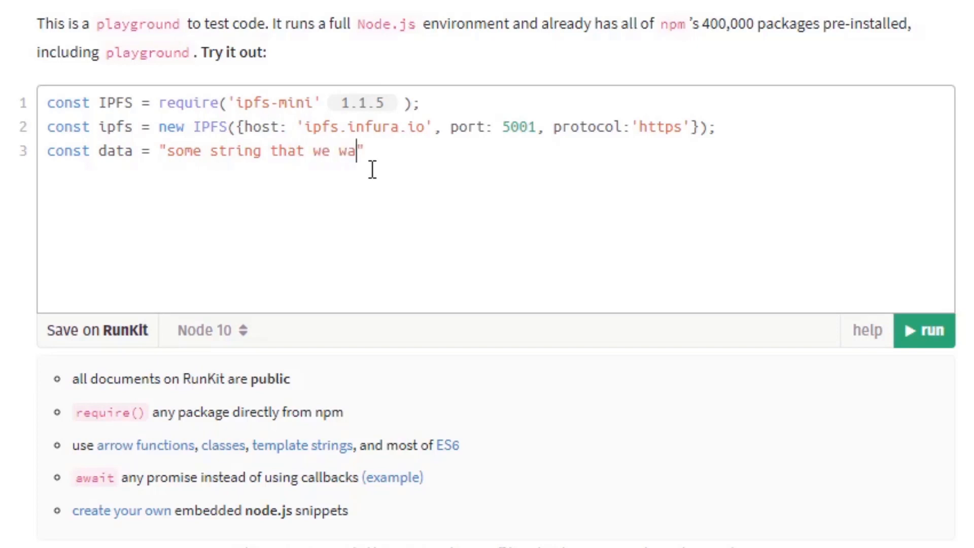
pyautogui.write('nt to sam')
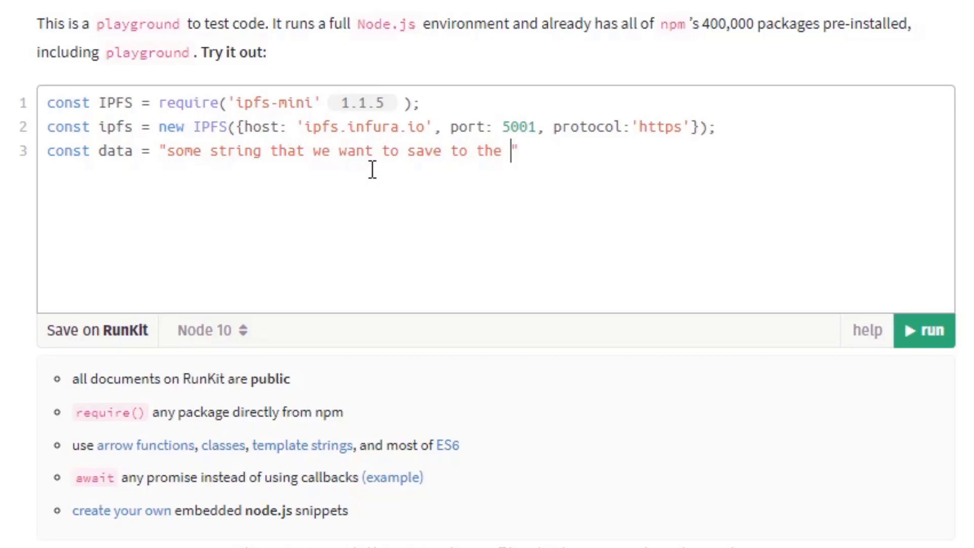
pyautogui.write('Infura IPFS')
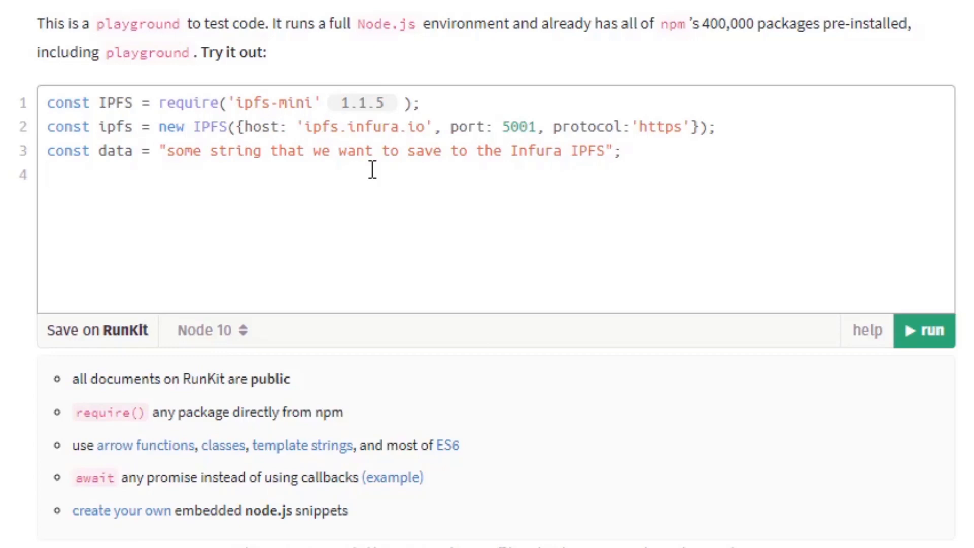
# Step: Write ipfs.add(data, (err, hash) => { }) with an empty arrow callback
pyautogui.write('ip')
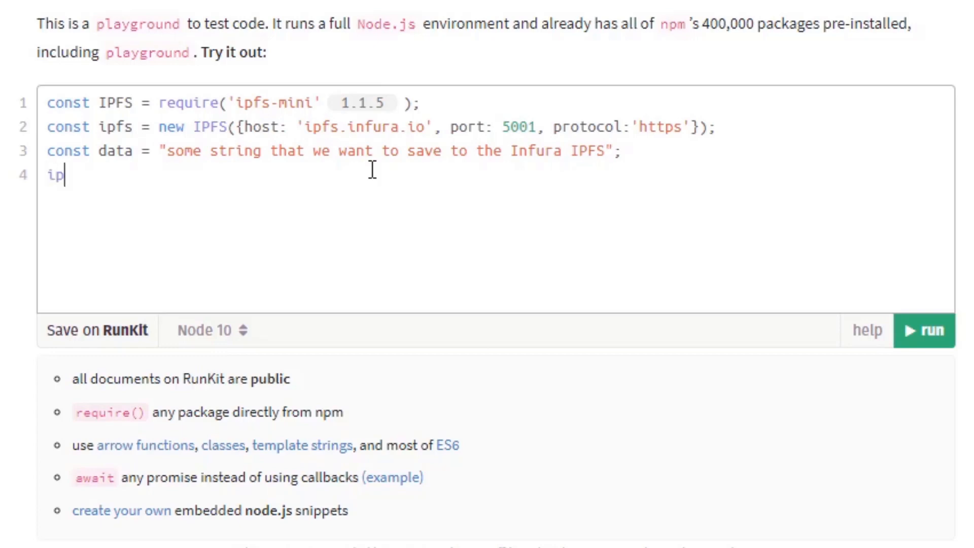
pyautogui.write('fs.add')
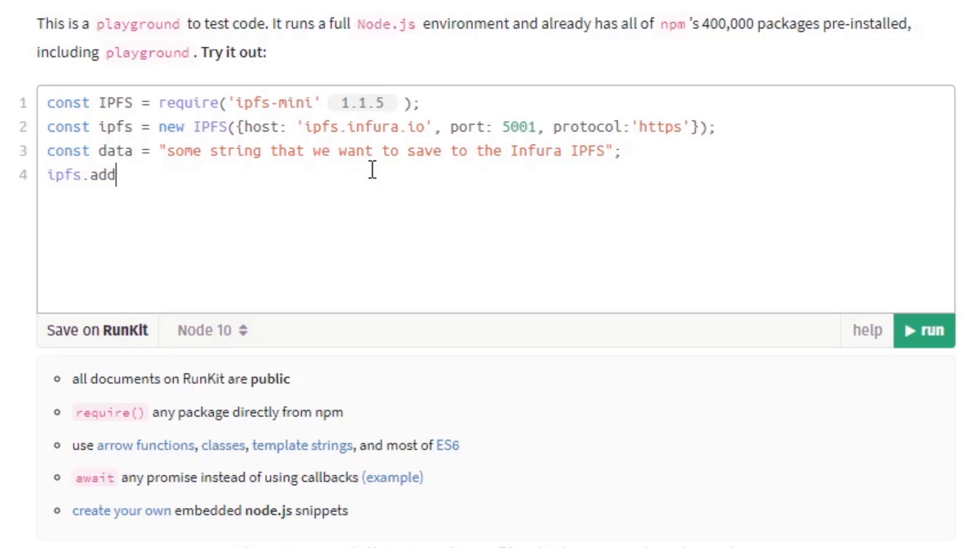
pyautogui.write('(dat')
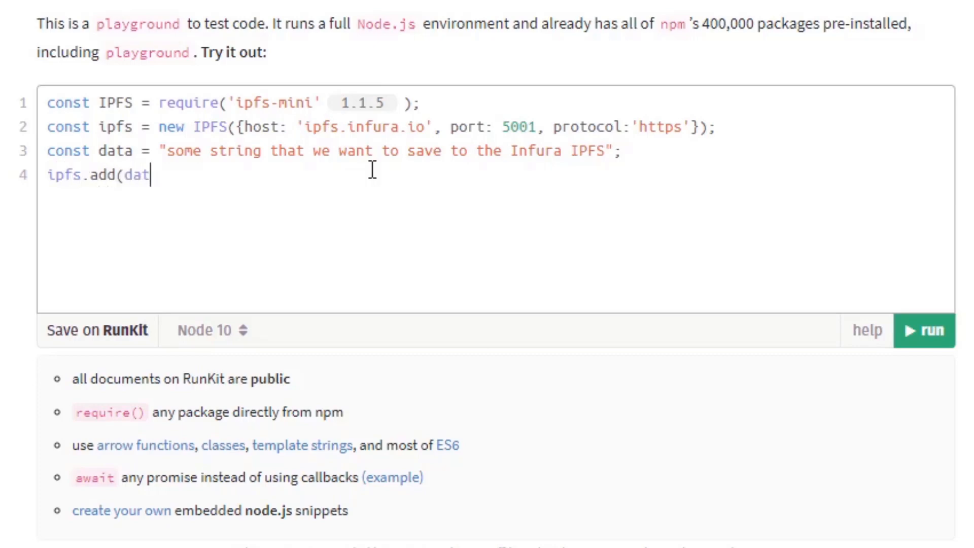
pyautogui.write('a,')
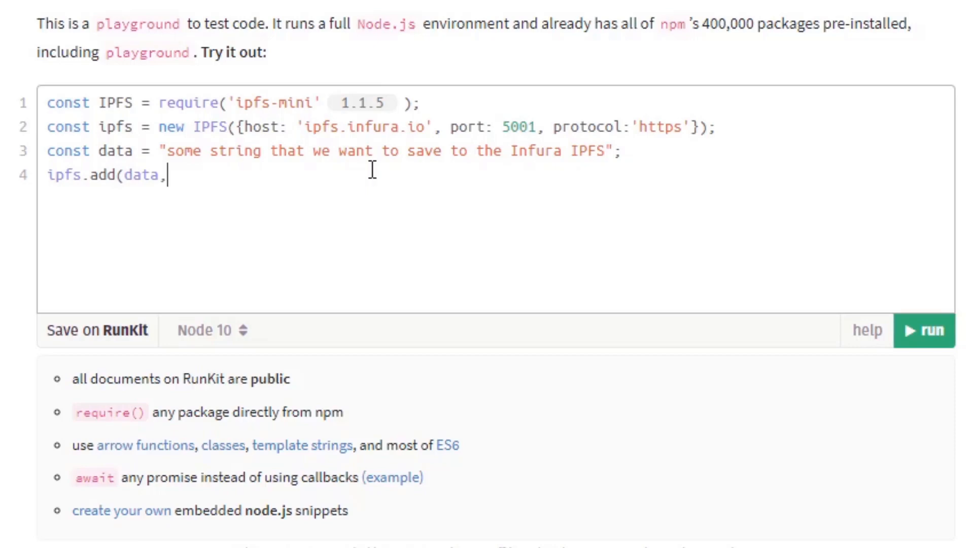
pyautogui.write('()')
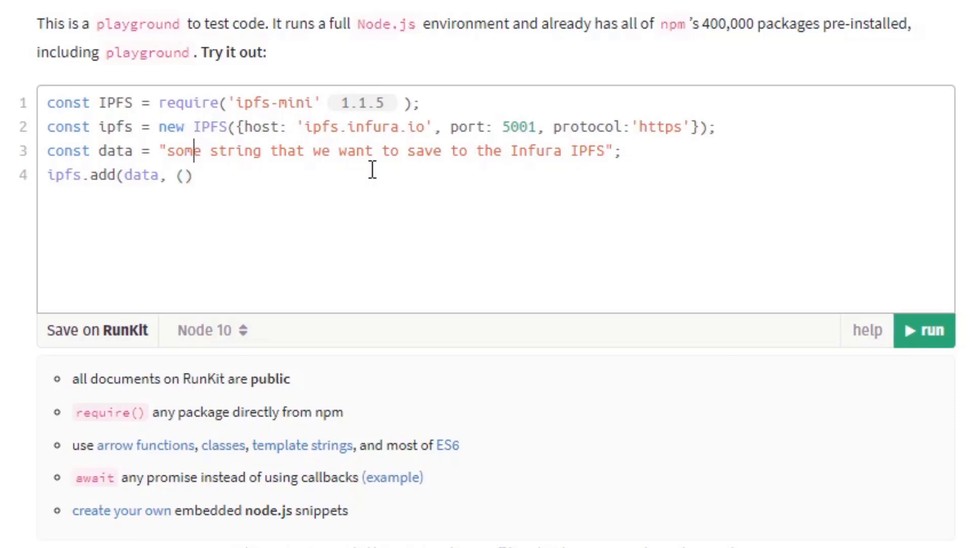
pyautogui.write('err,')
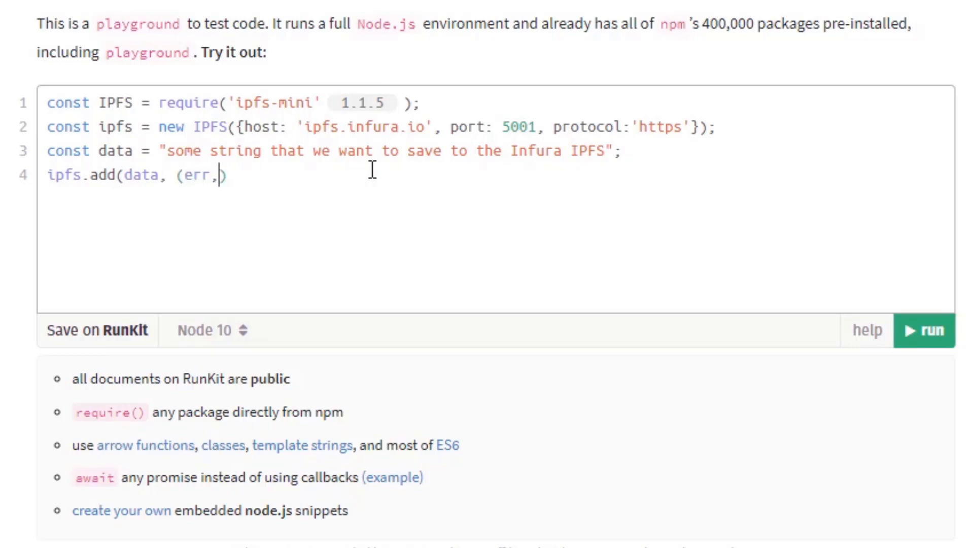
pyautogui.write('ha')
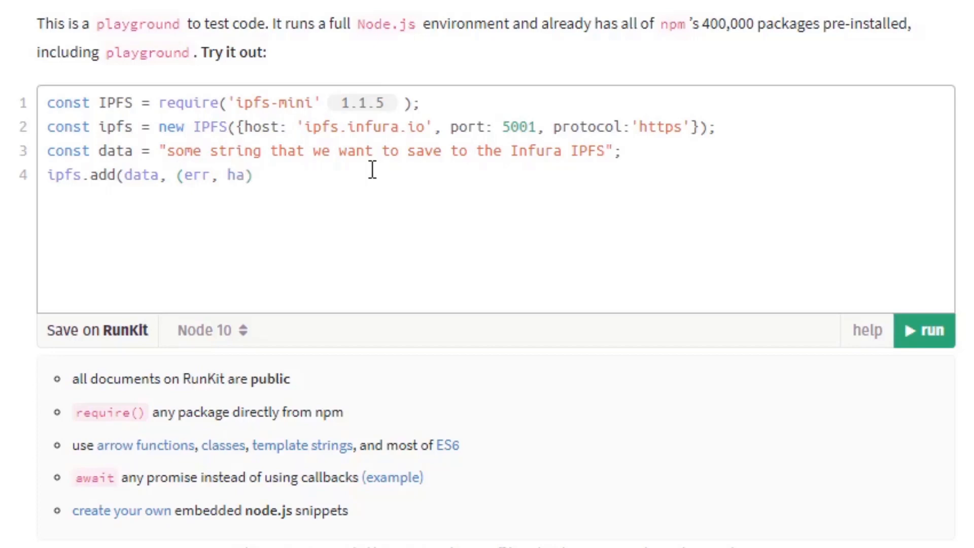
pyautogui.click(244, 176)
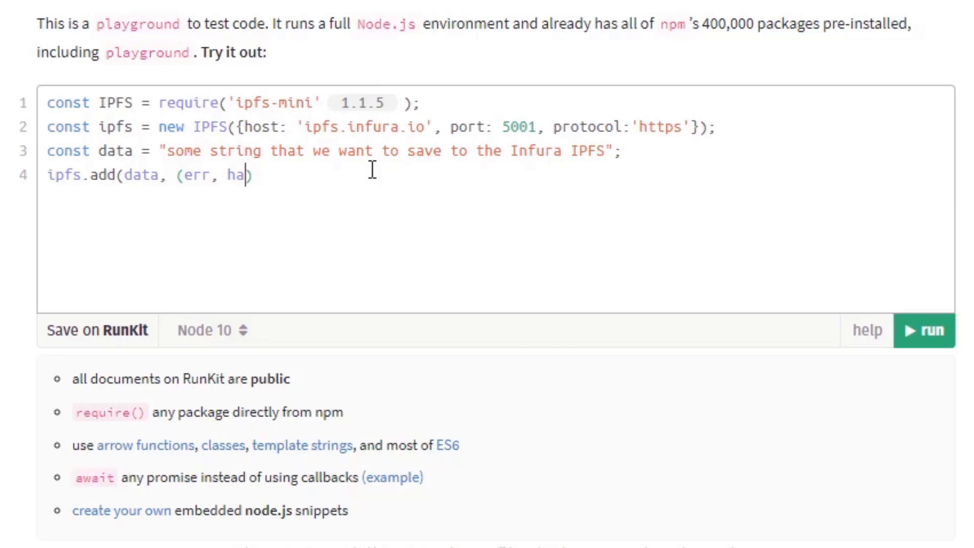
pyautogui.write('sh)')
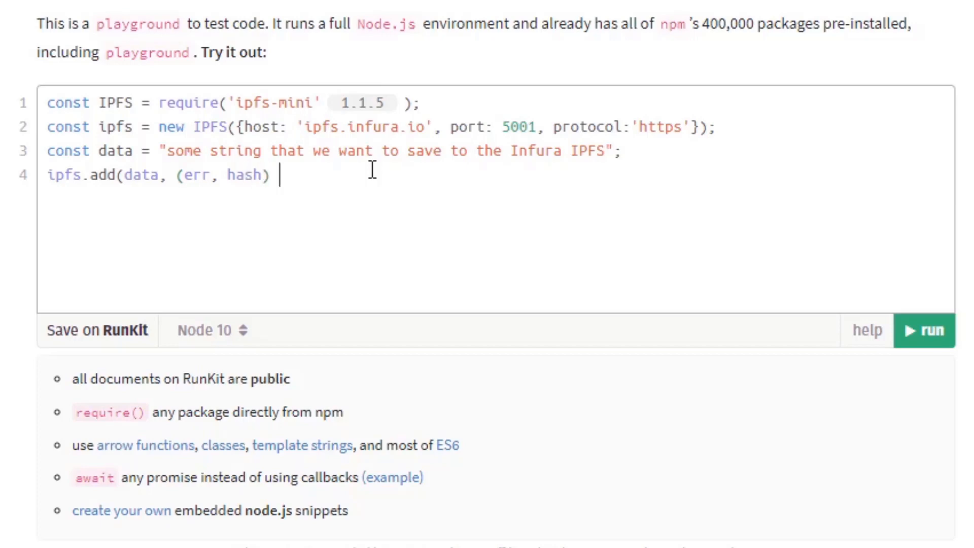
pyautogui.write('=> {}')
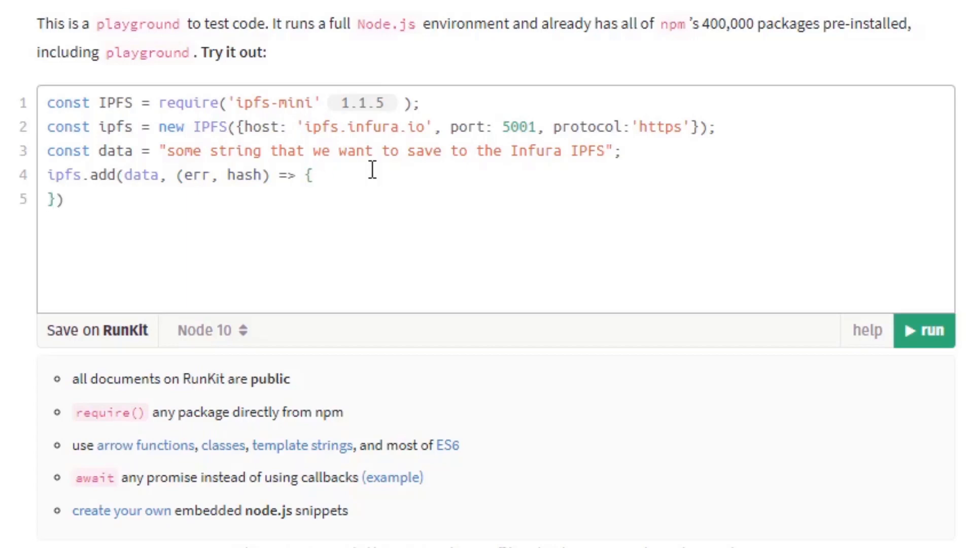
# Step: Inside the callback, add if(err){ return console.log(err); }
pyautogui.press('Enter')
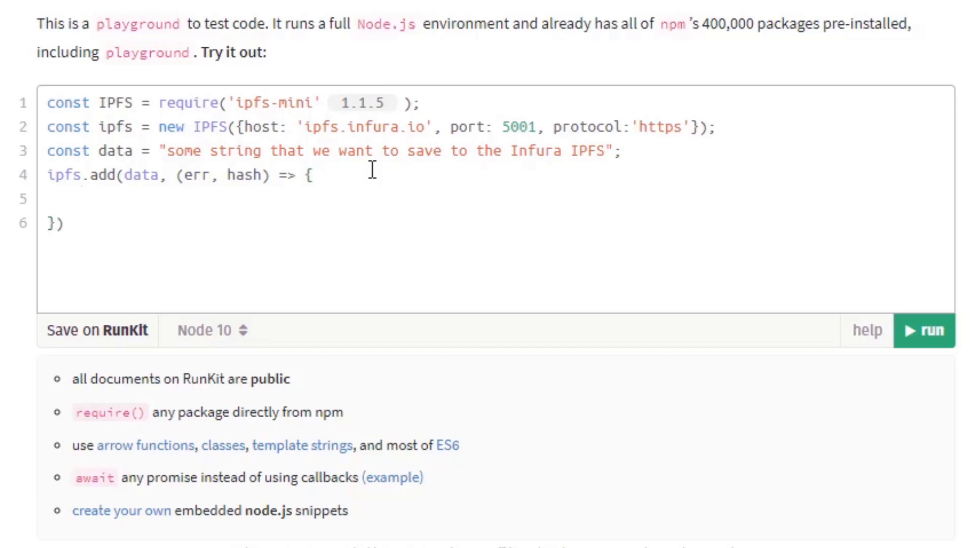
pyautogui.write('if')
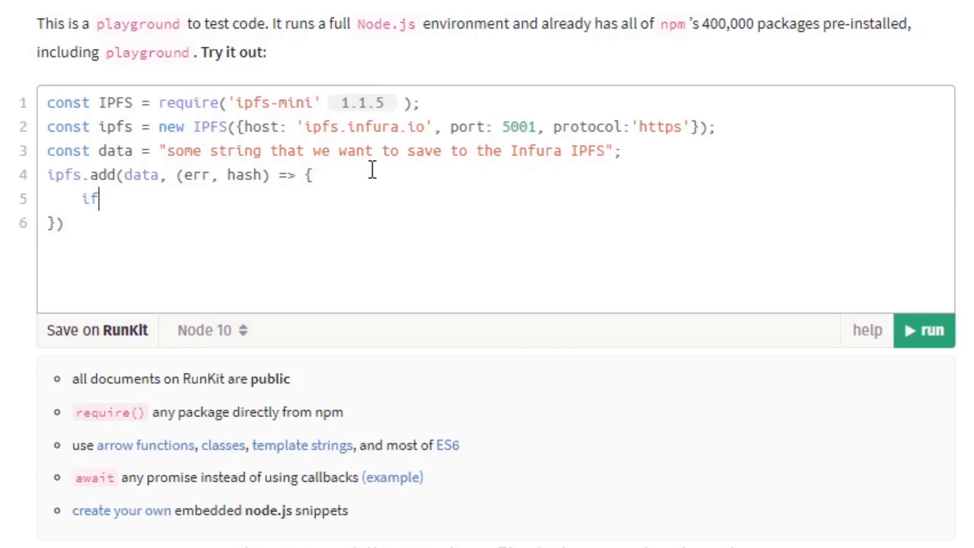
pyautogui.write('(err(')
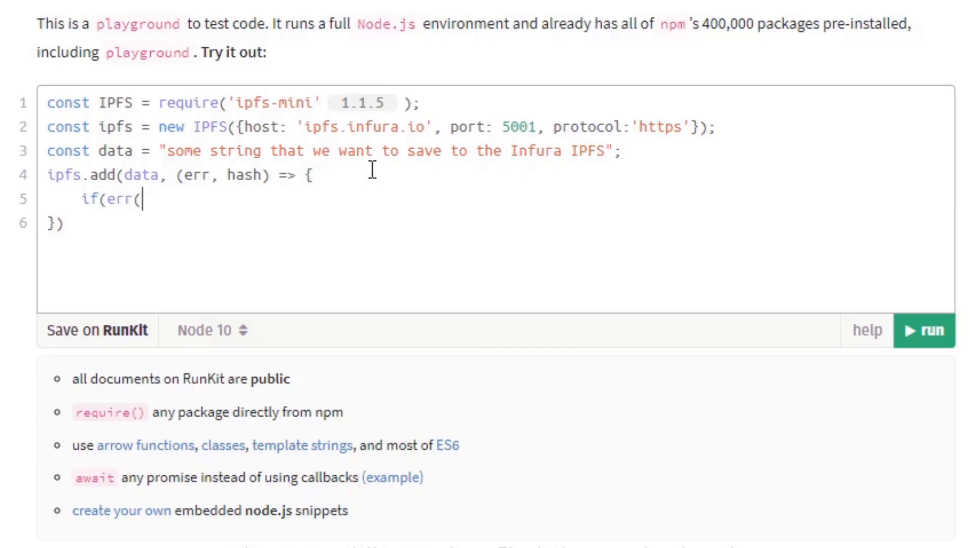
pyautogui.write('){')
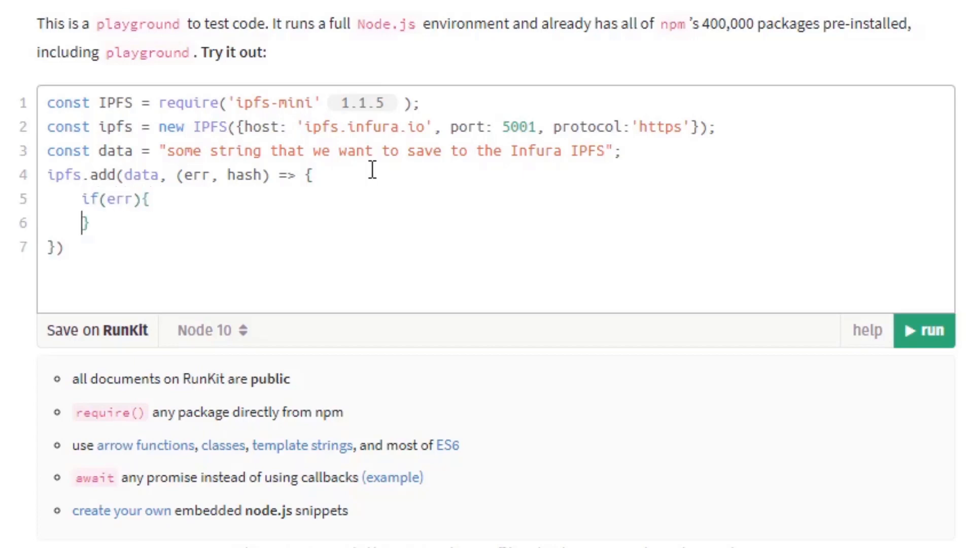
pyautogui.write('e')
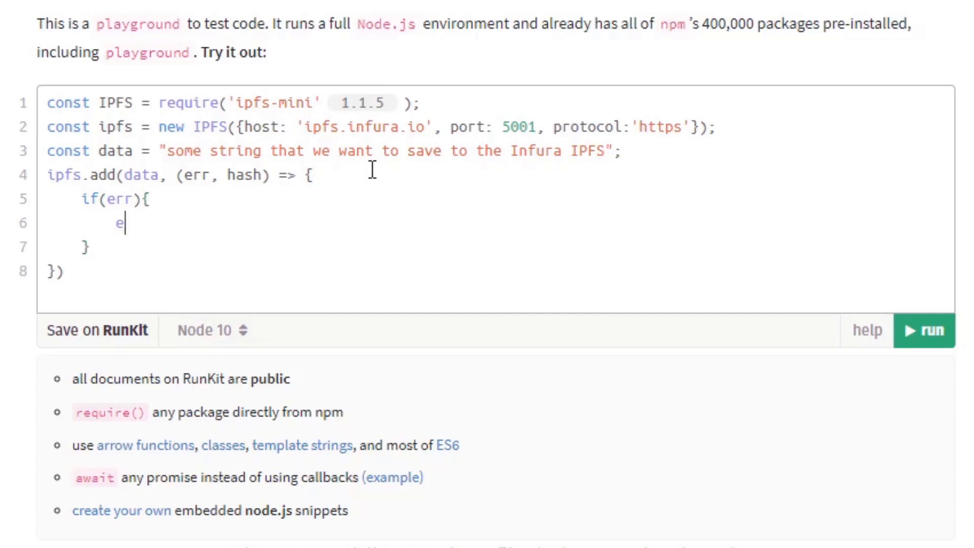
pyautogui.write('return a')
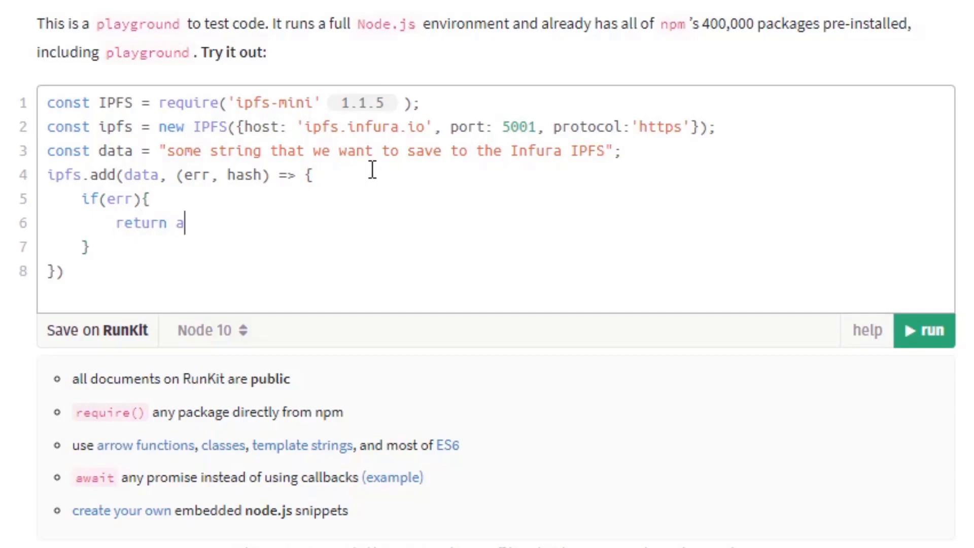
pyautogui.write('console.')
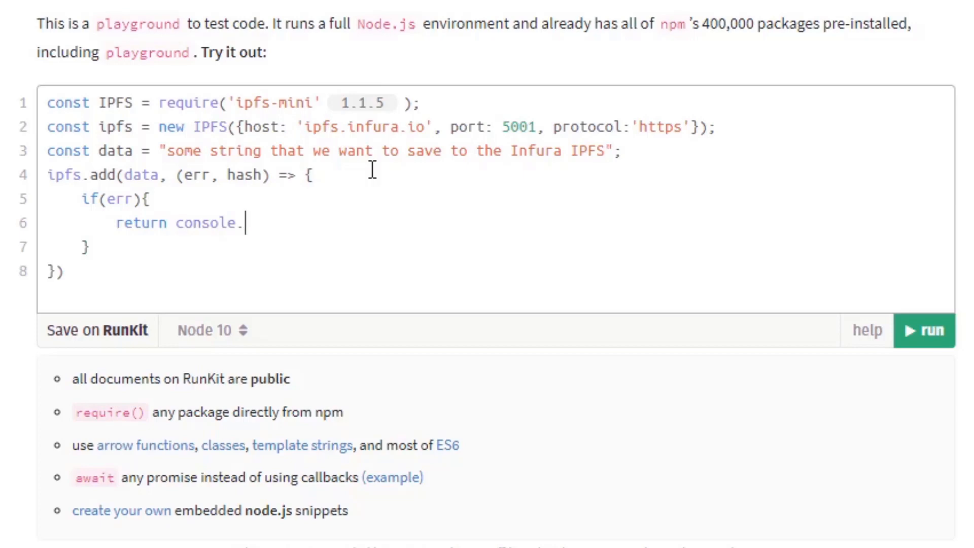
pyautogui.write('log')
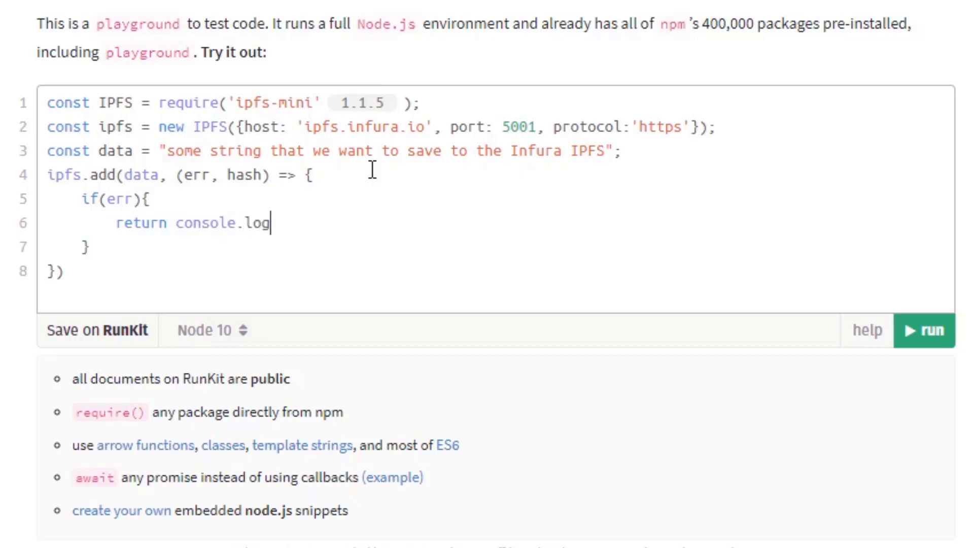
pyautogui.write('(err);')
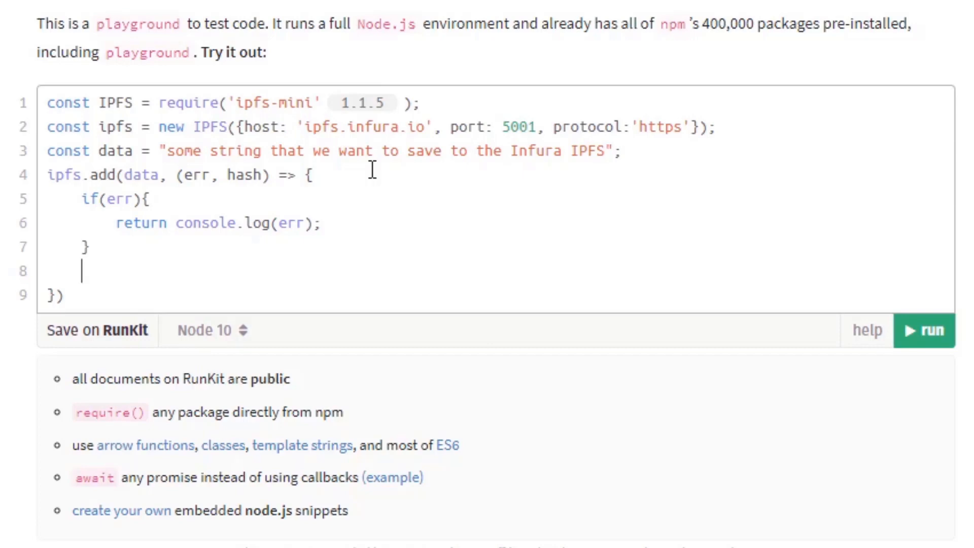
pyautogui.write("console.log('")
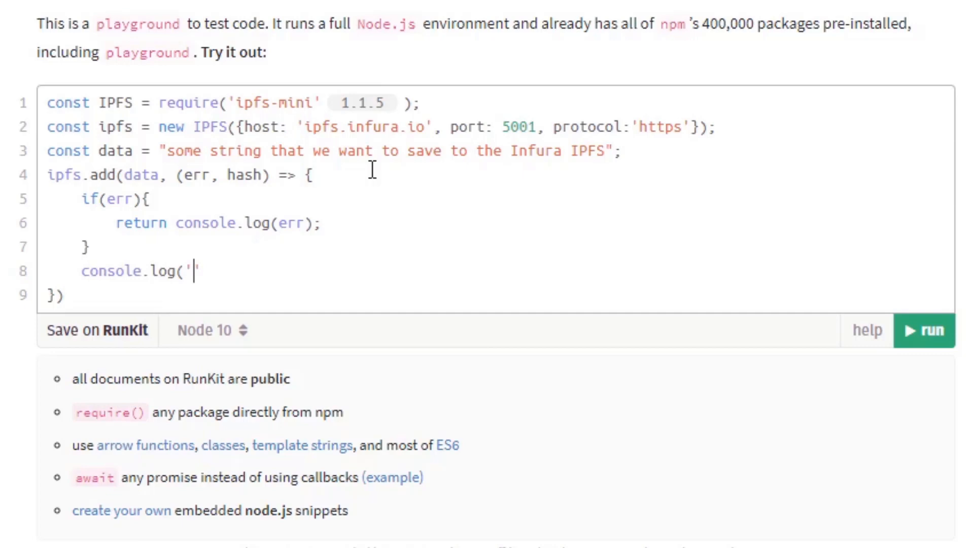
pyautogui.write("https'")
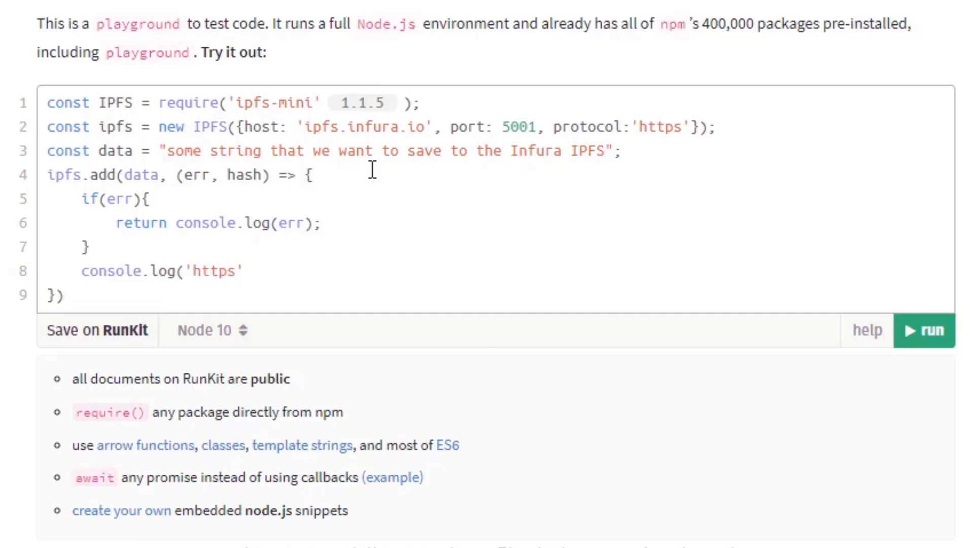
pyautogui.write(':')
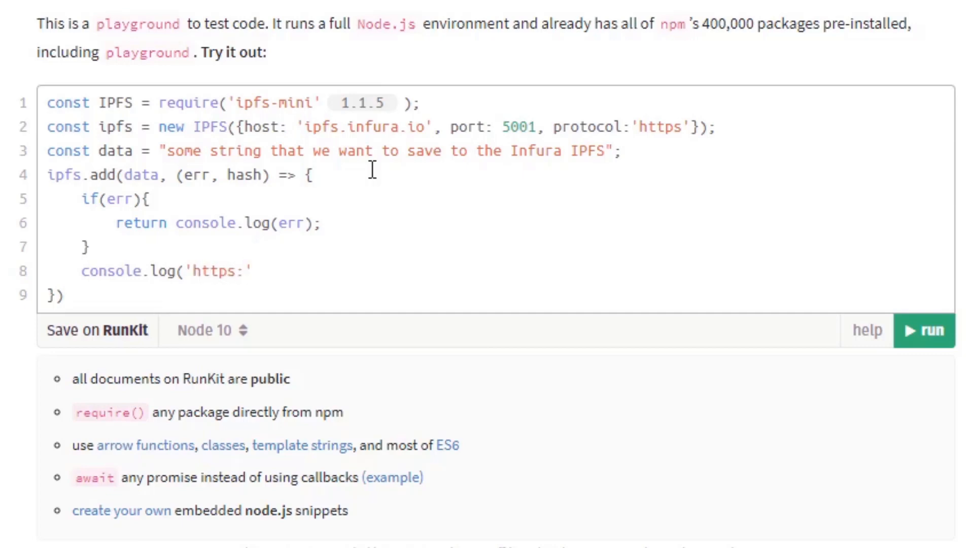
pyautogui.write('//')
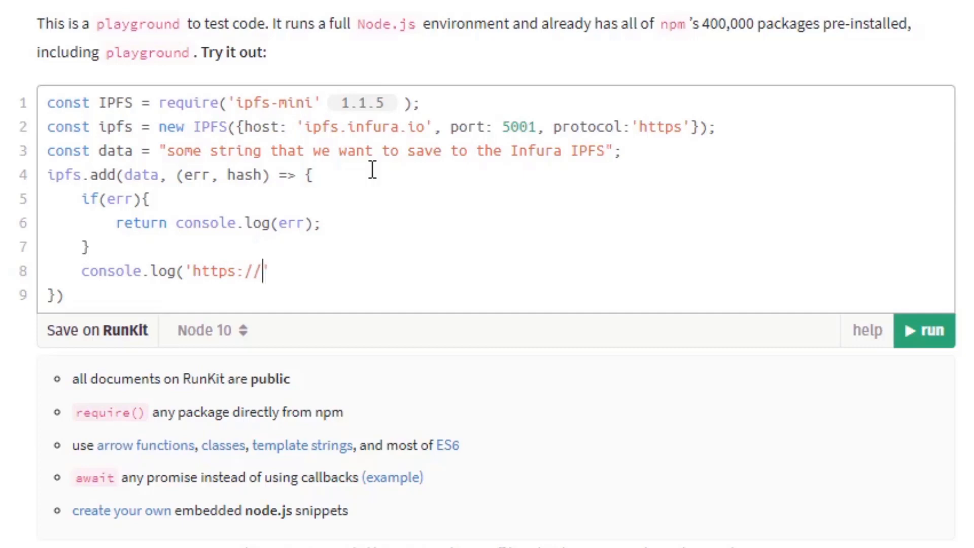
pyautogui.write('ipfs.i')
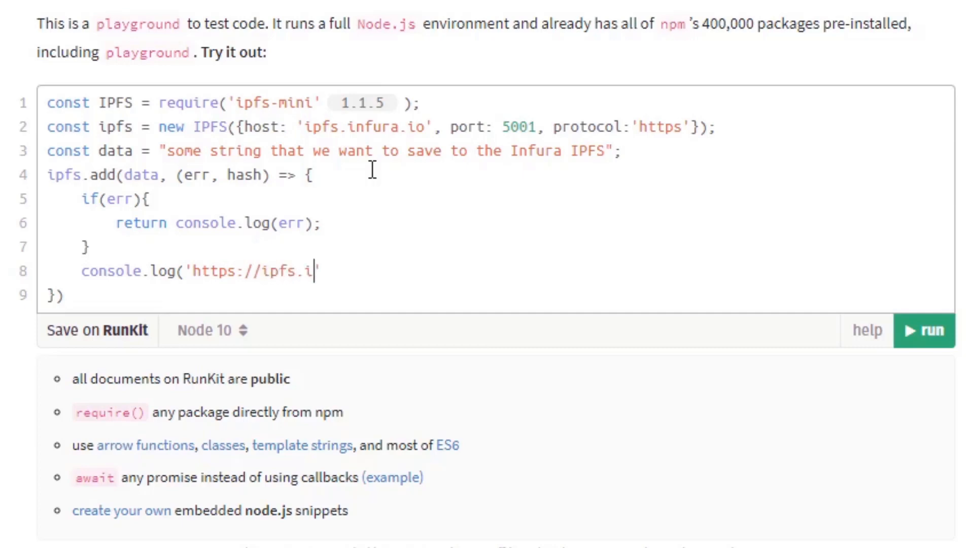
pyautogui.write('nfura.')
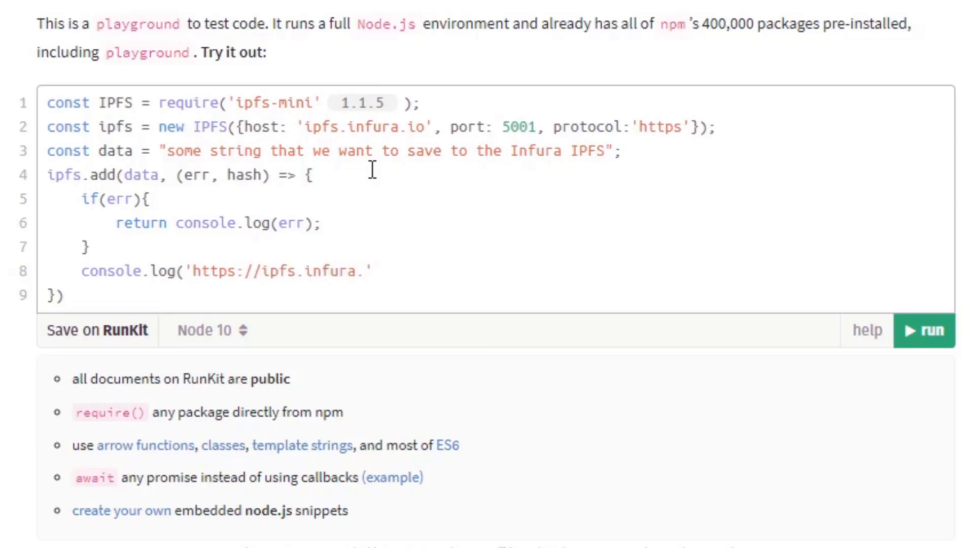
pyautogui.write('io/')
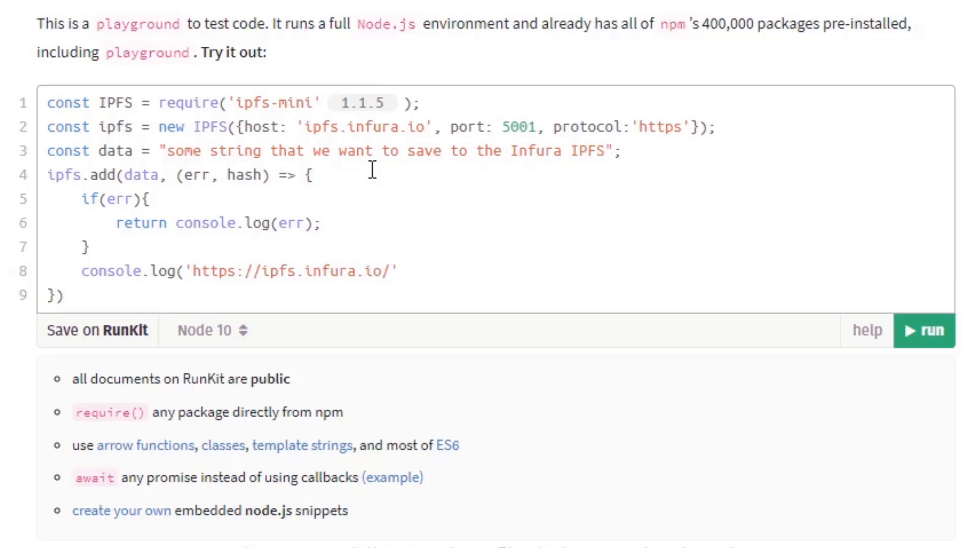
pyautogui.write('ipfs/')
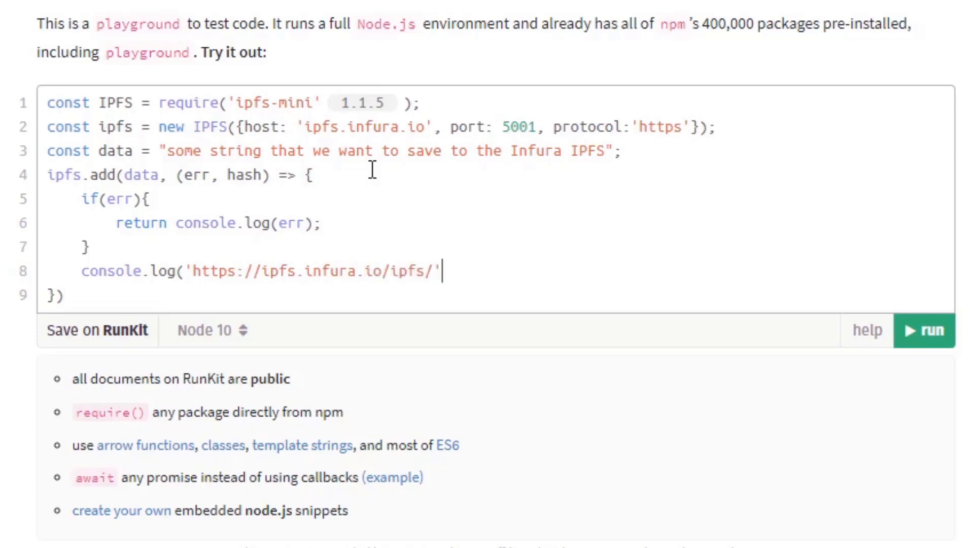
pyautogui.write('+hash')
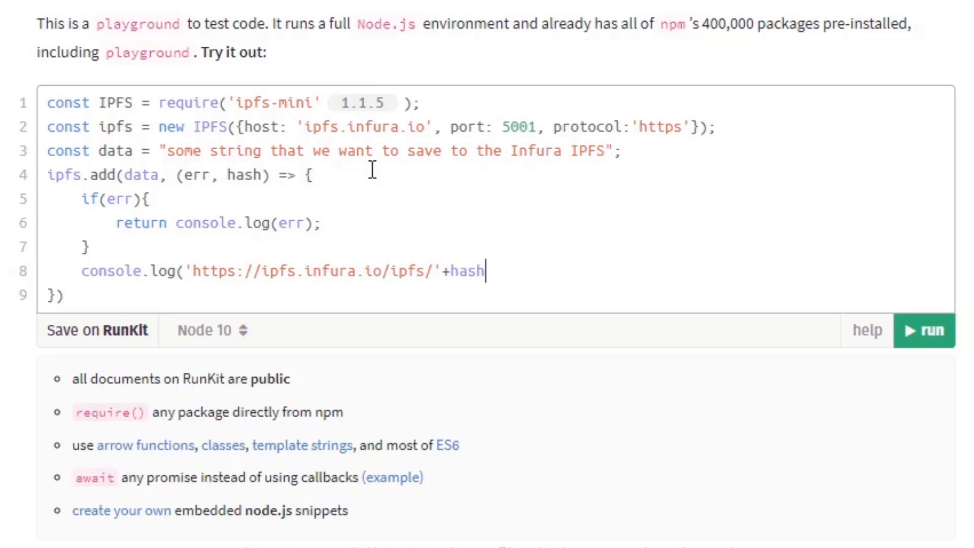
pyautogui.write(');')
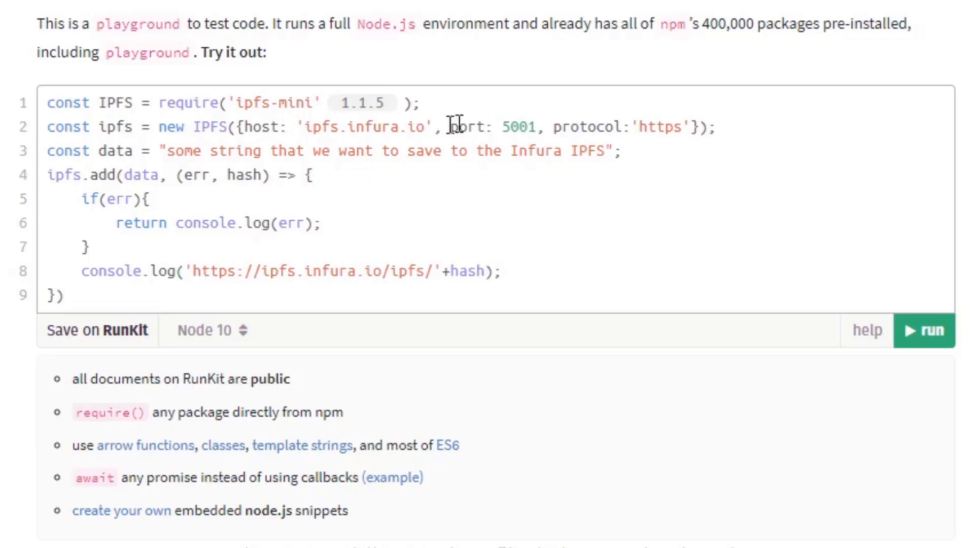
pyautogui.click(924, 330)
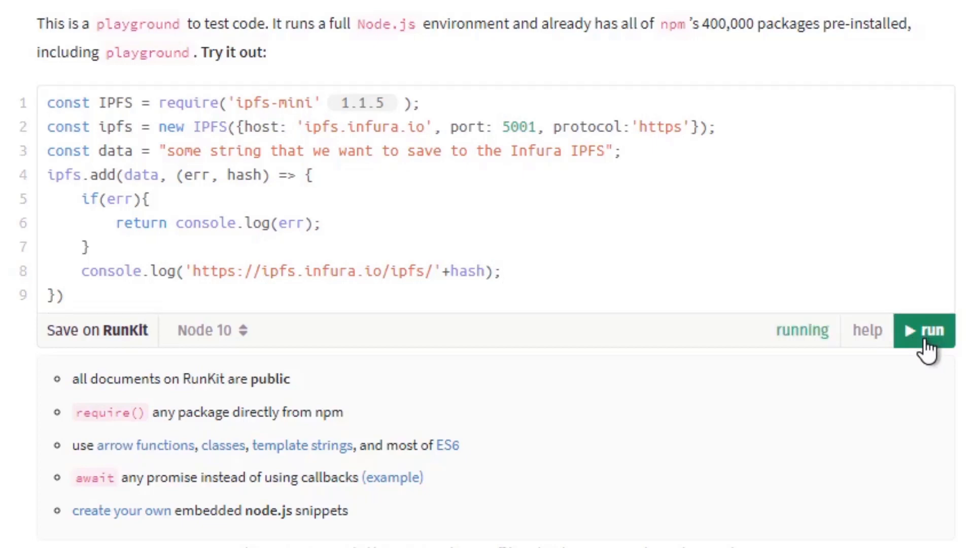
pyautogui.click(924, 329)
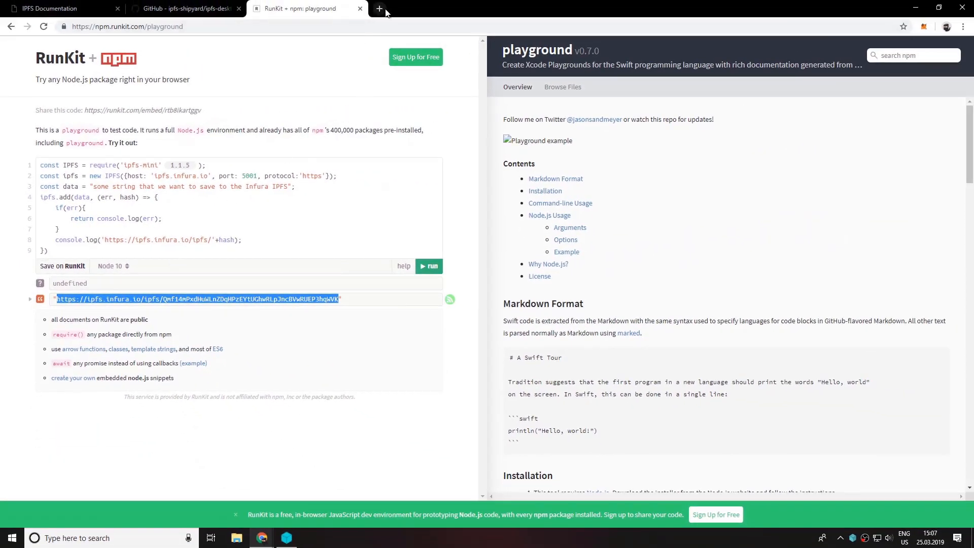
pyautogui.click(378, 8)
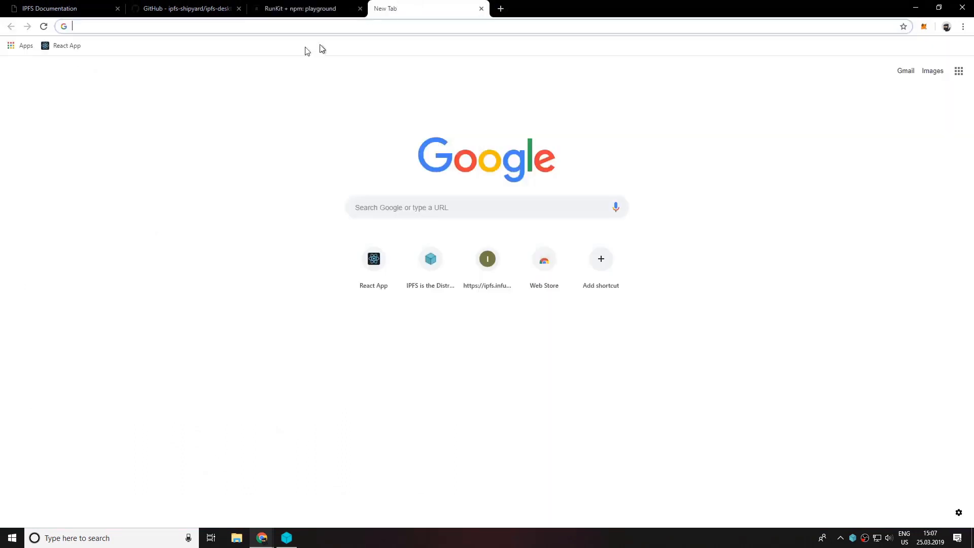
pyautogui.write('https://ipfs.infura.io/ipfs/Qmf14mPxdHuWLnZDqHPzEYtUGbwRLpJncBVwRUEP3hqWVK')
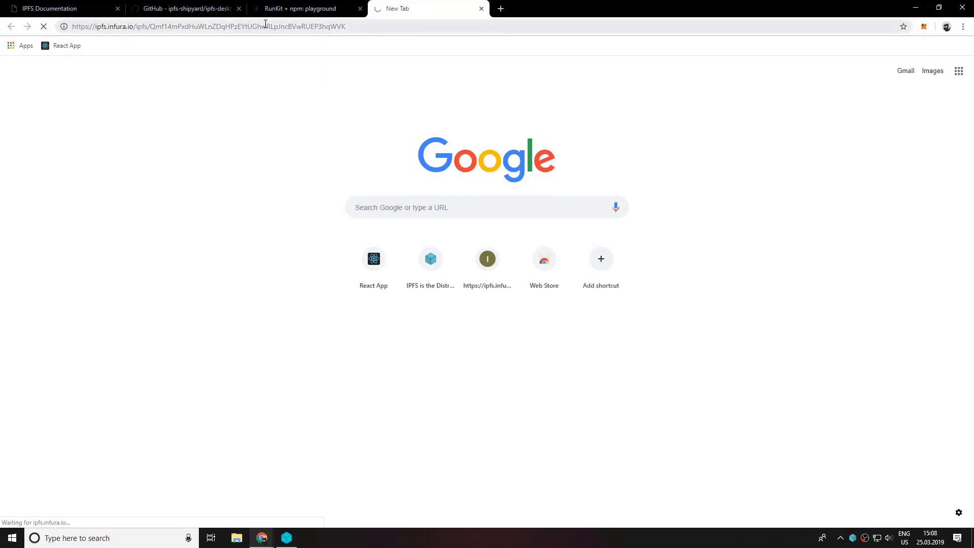
pyautogui.click(208, 27)
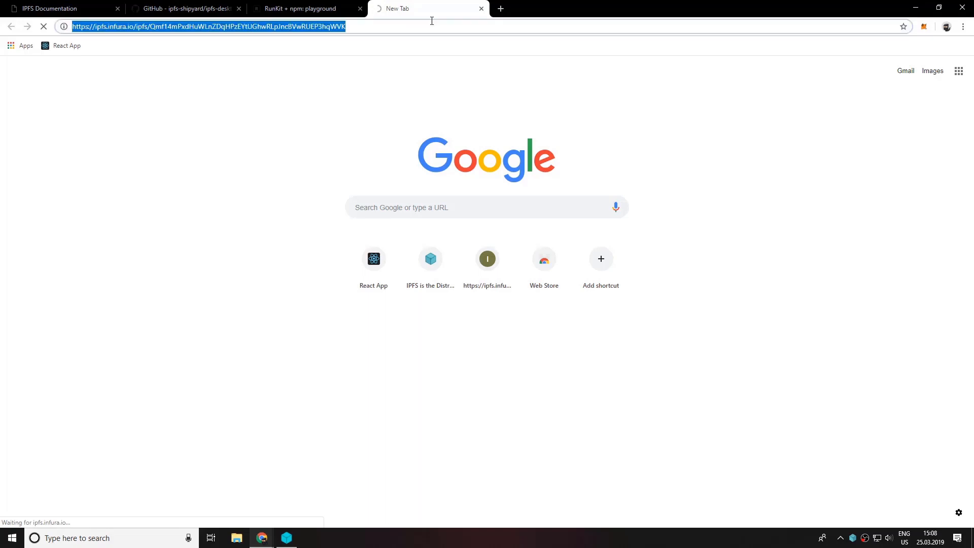